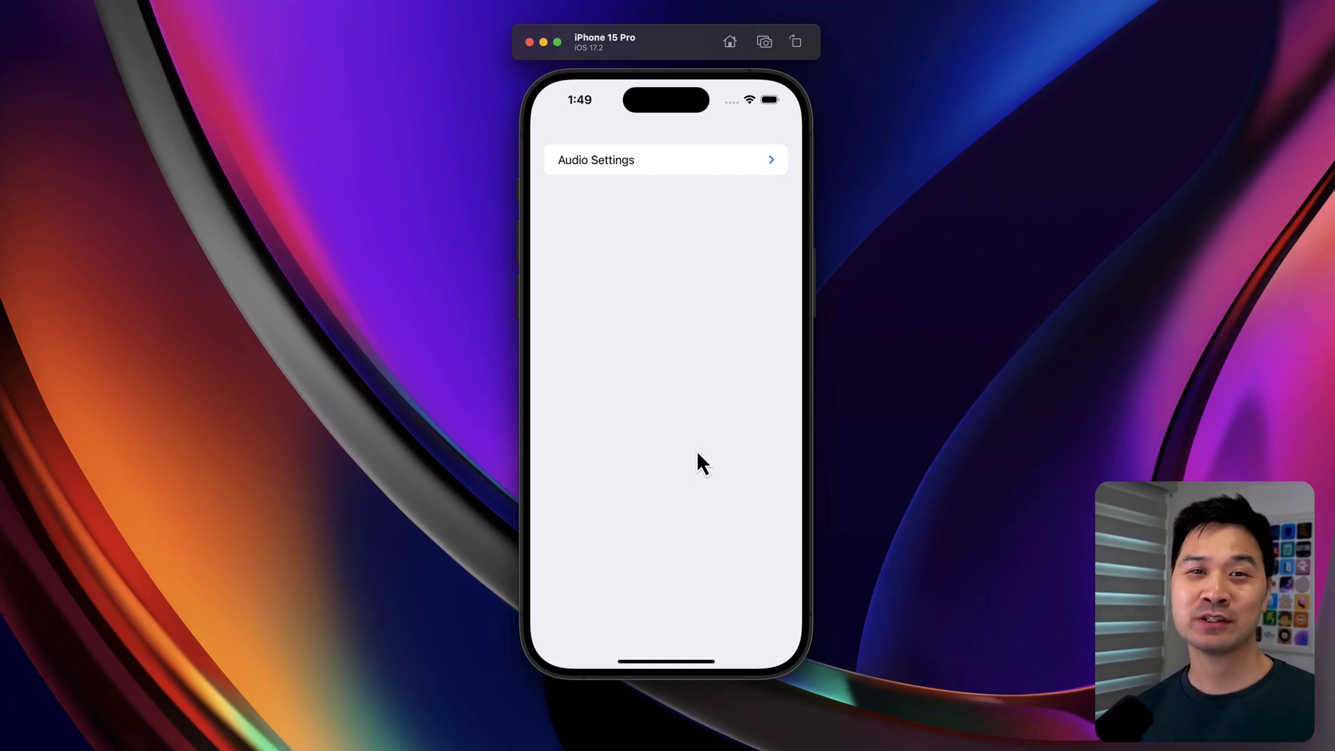
{"action": "mouse_move", "coordinate": [724, 92]}
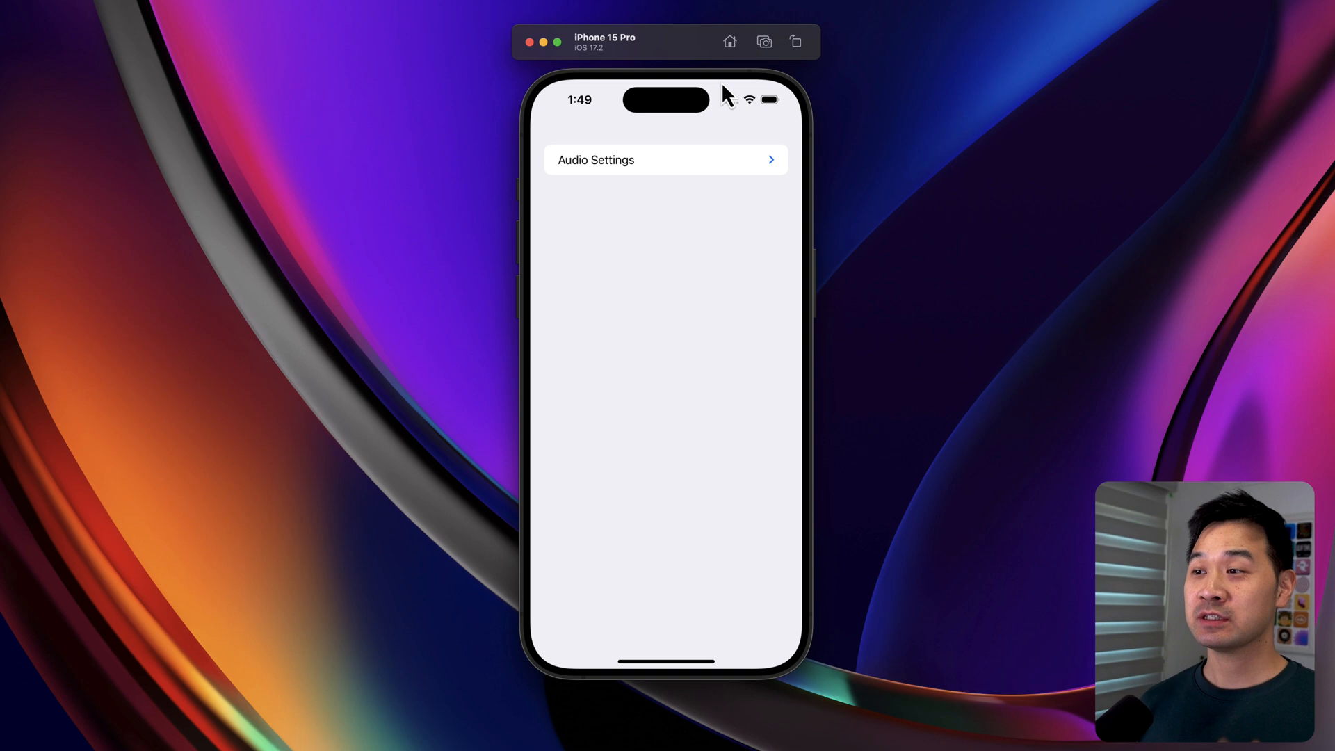
- Expand Audio Settings in the Simulator to reveal the Treble and Bass toggles and slider
{"action": "left_click", "coordinate": [769, 160]}
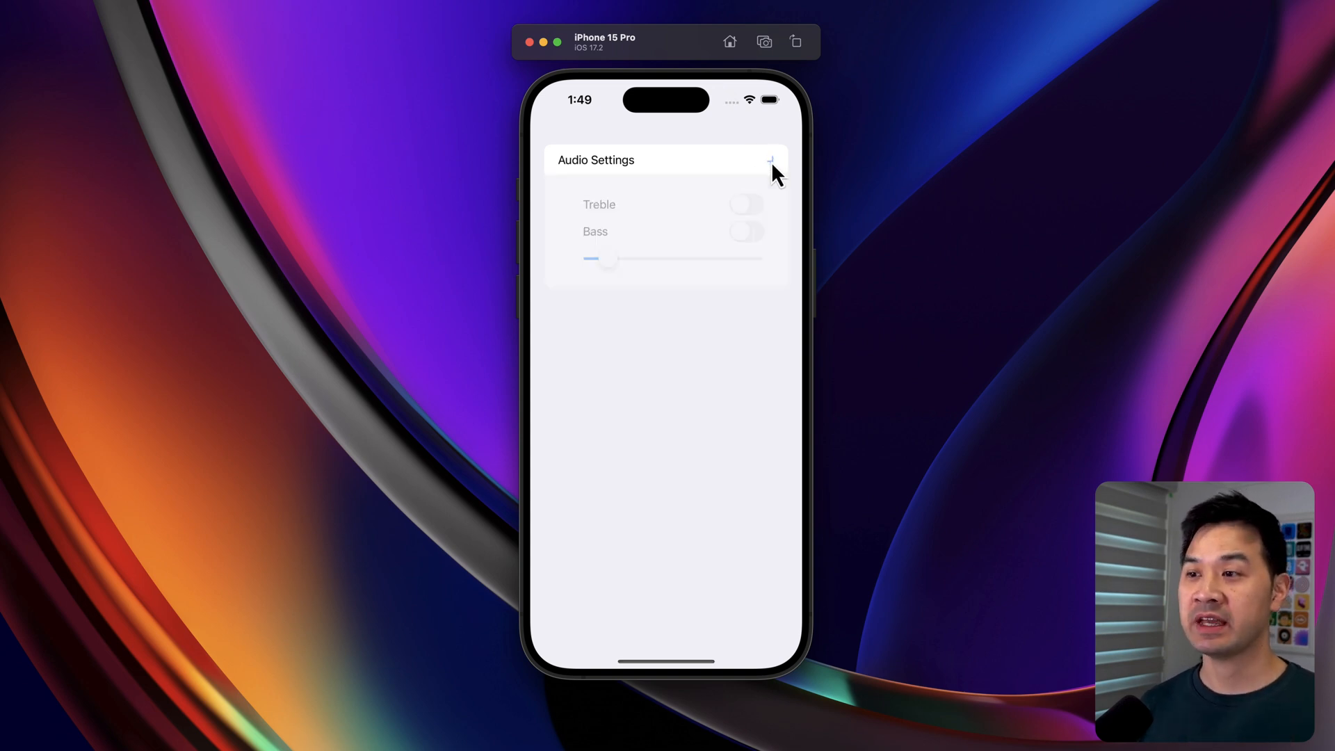
{"action": "left_click", "coordinate": [770, 160]}
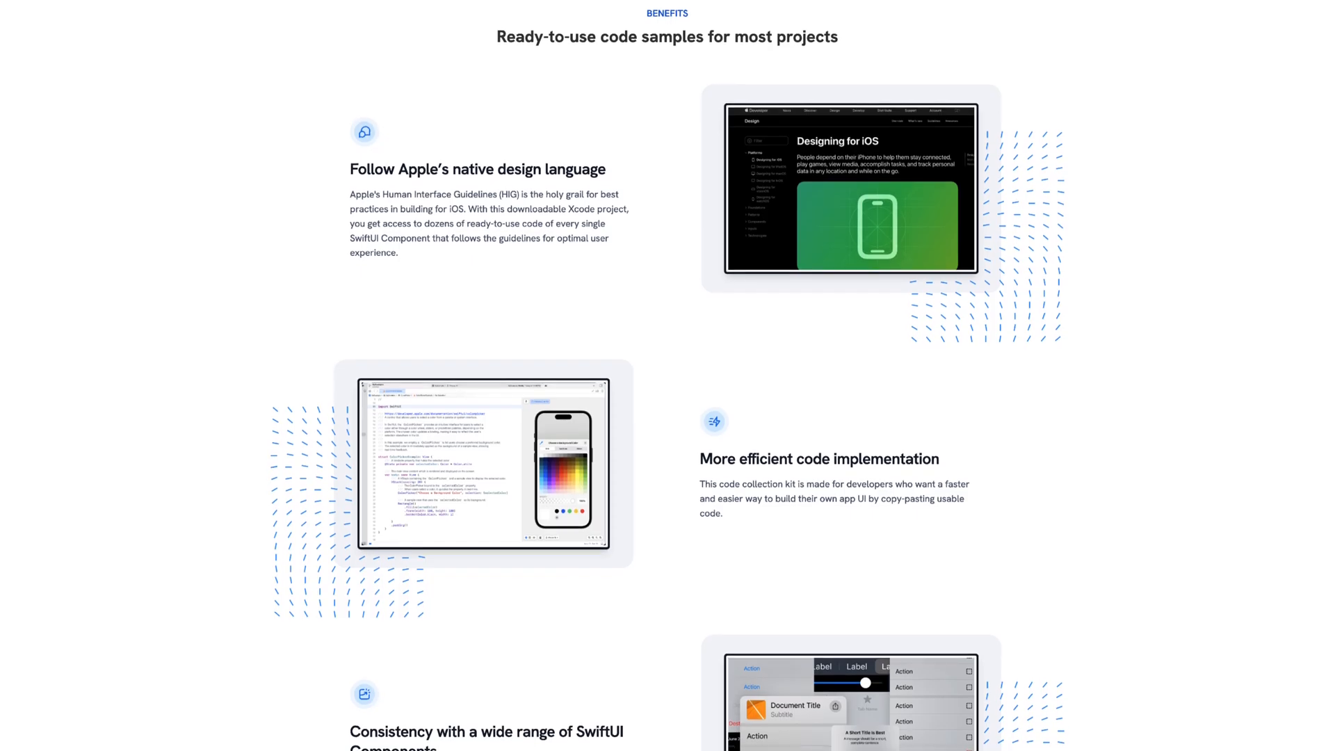
- Scroll the kit page down to the 'What's in the SwiftUI Components Code Kit?' grid
{"action": "scroll", "scroll_direction": "down", "scroll_amount": 3}
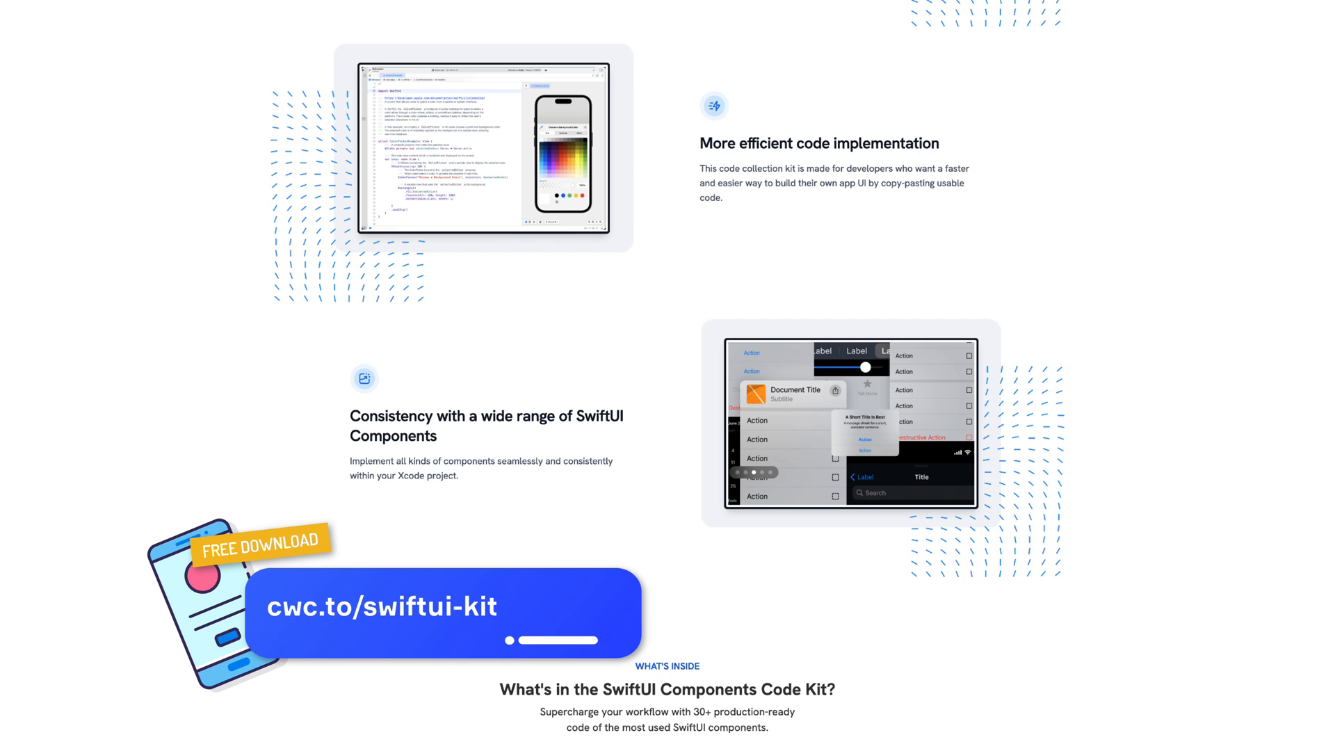
{"action": "scroll", "scroll_direction": "down", "scroll_amount": 3}
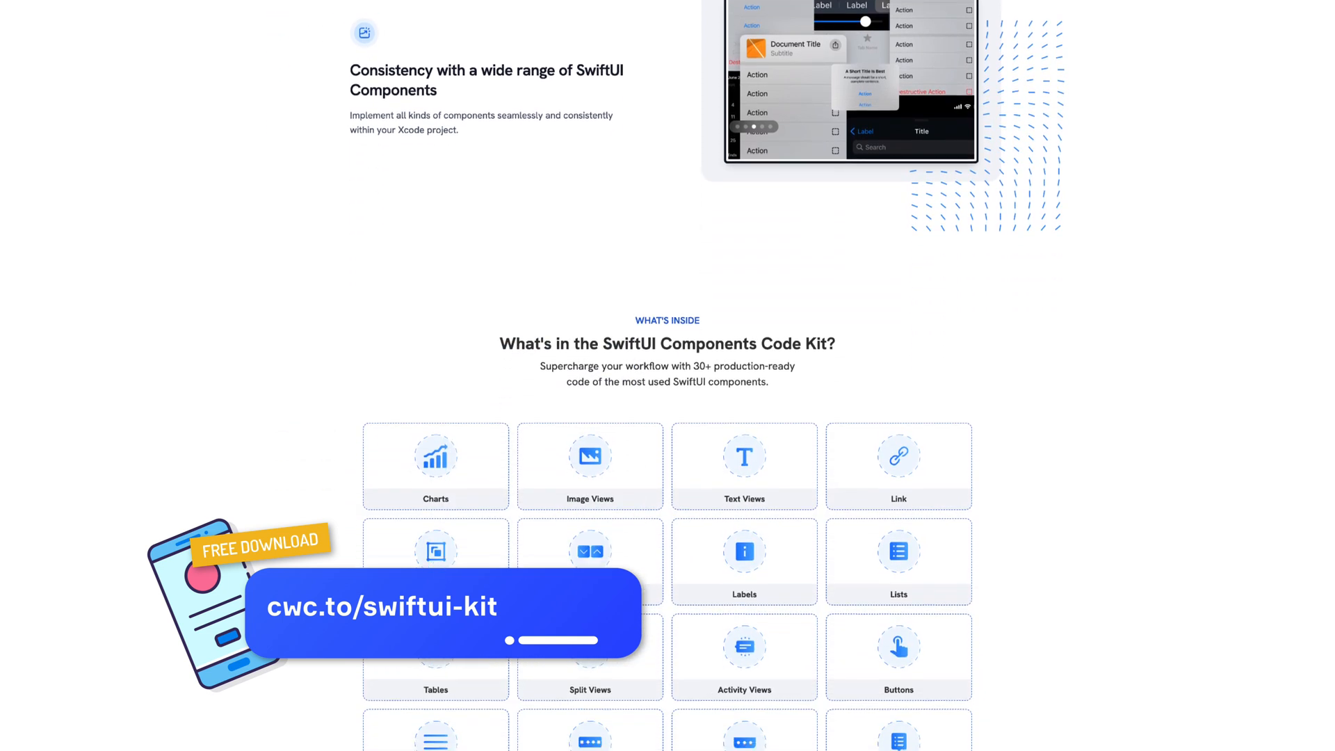
{"action": "scroll", "scroll_direction": "down", "scroll_amount": 3}
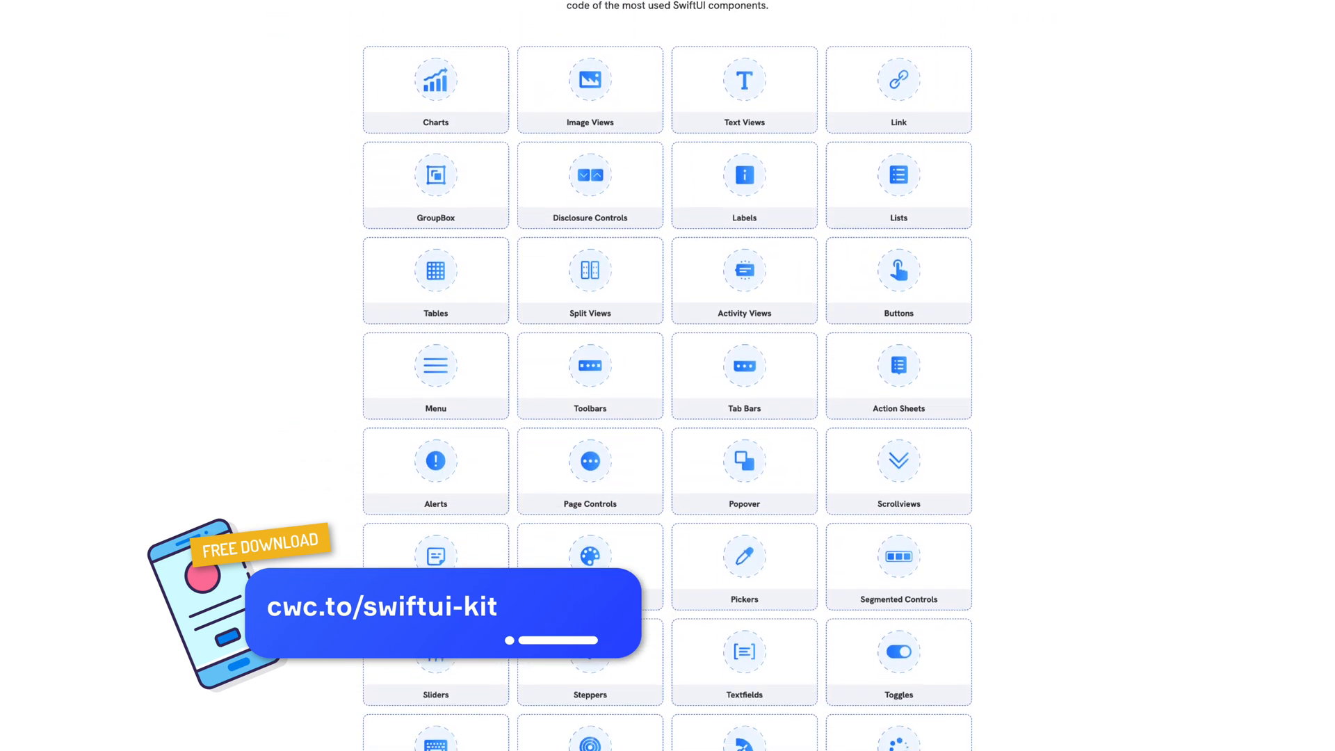
{"action": "scroll", "scroll_direction": "down", "scroll_amount": 3}
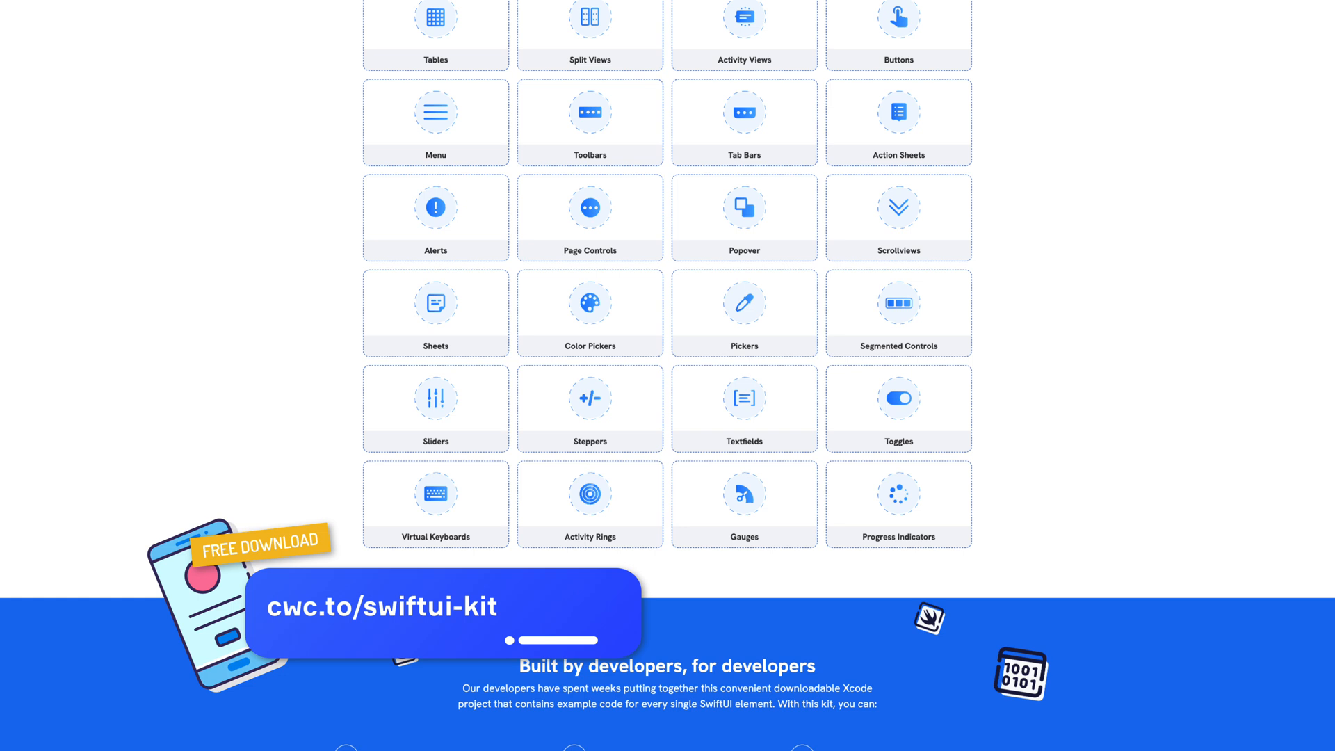
{"action": "scroll", "scroll_direction": "down", "scroll_amount": 3}
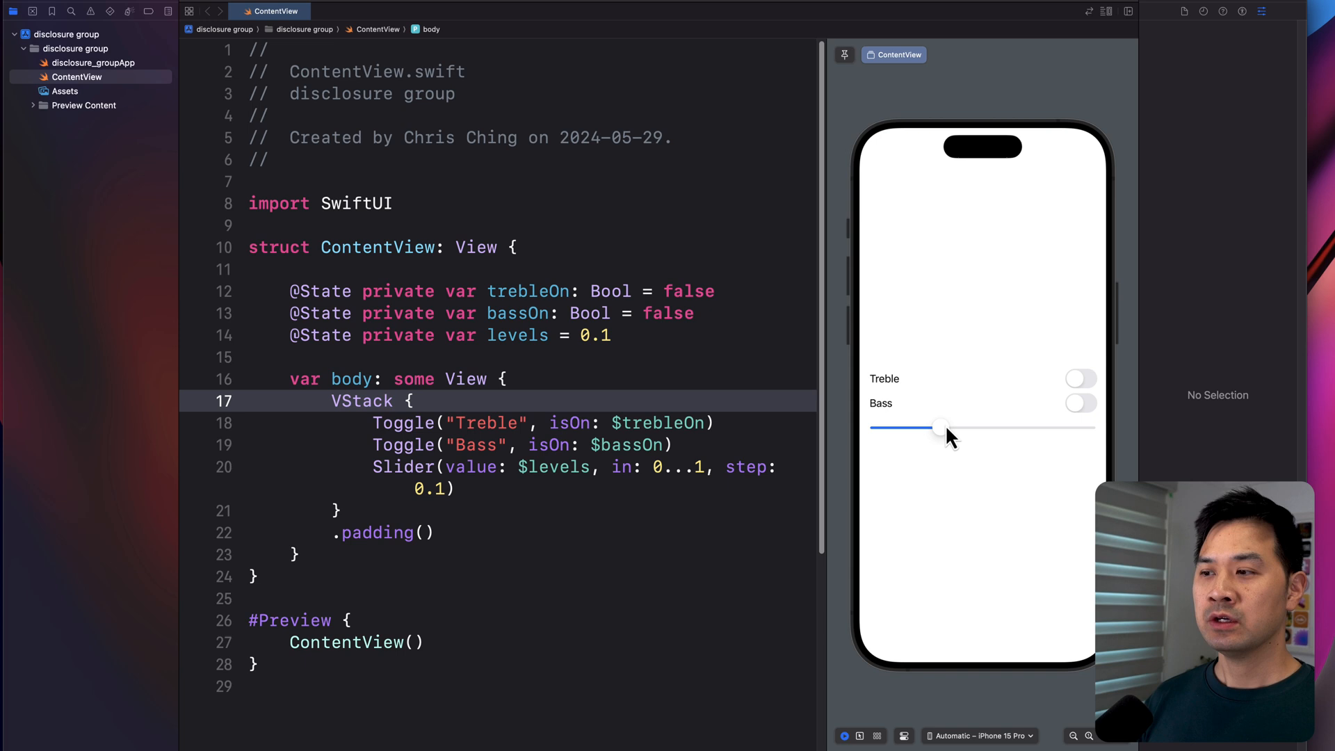
{"action": "mouse_move", "coordinate": [965, 430]}
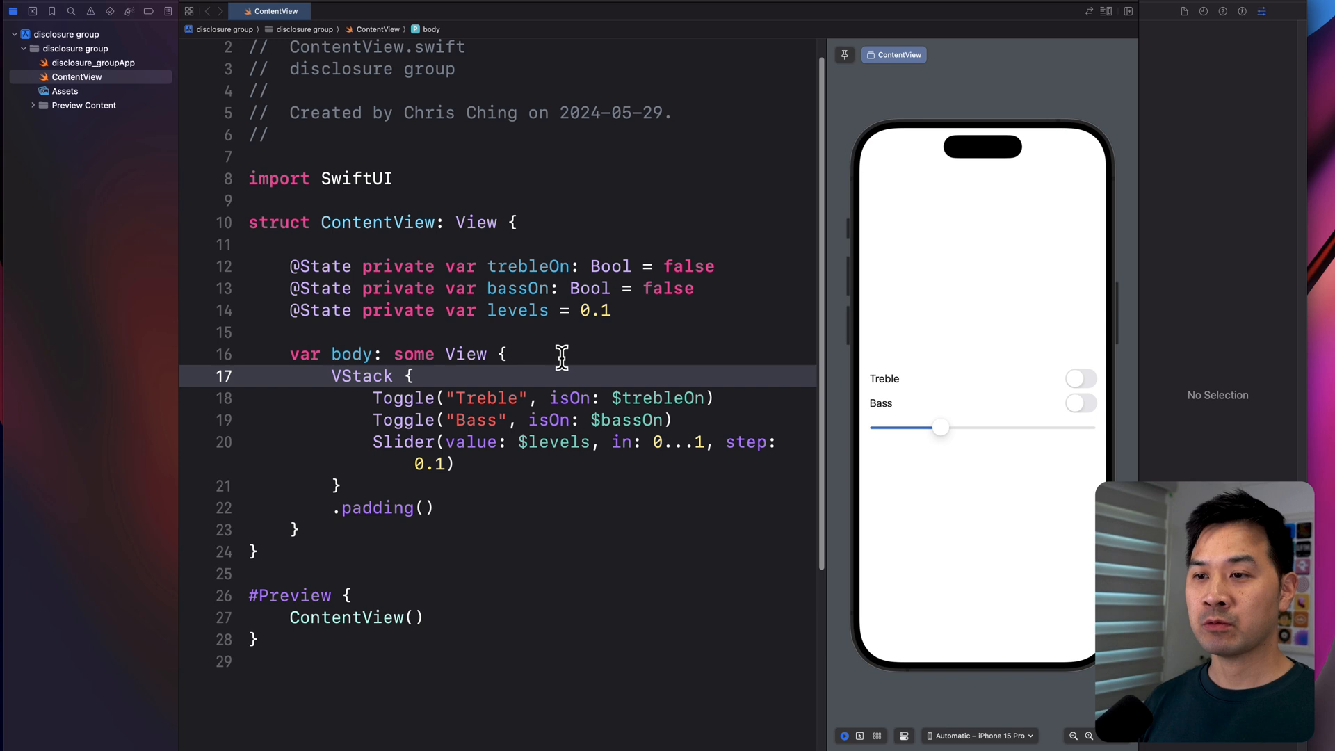
- Insert a blank line in body above the VStack
{"action": "key", "text": "Return"}
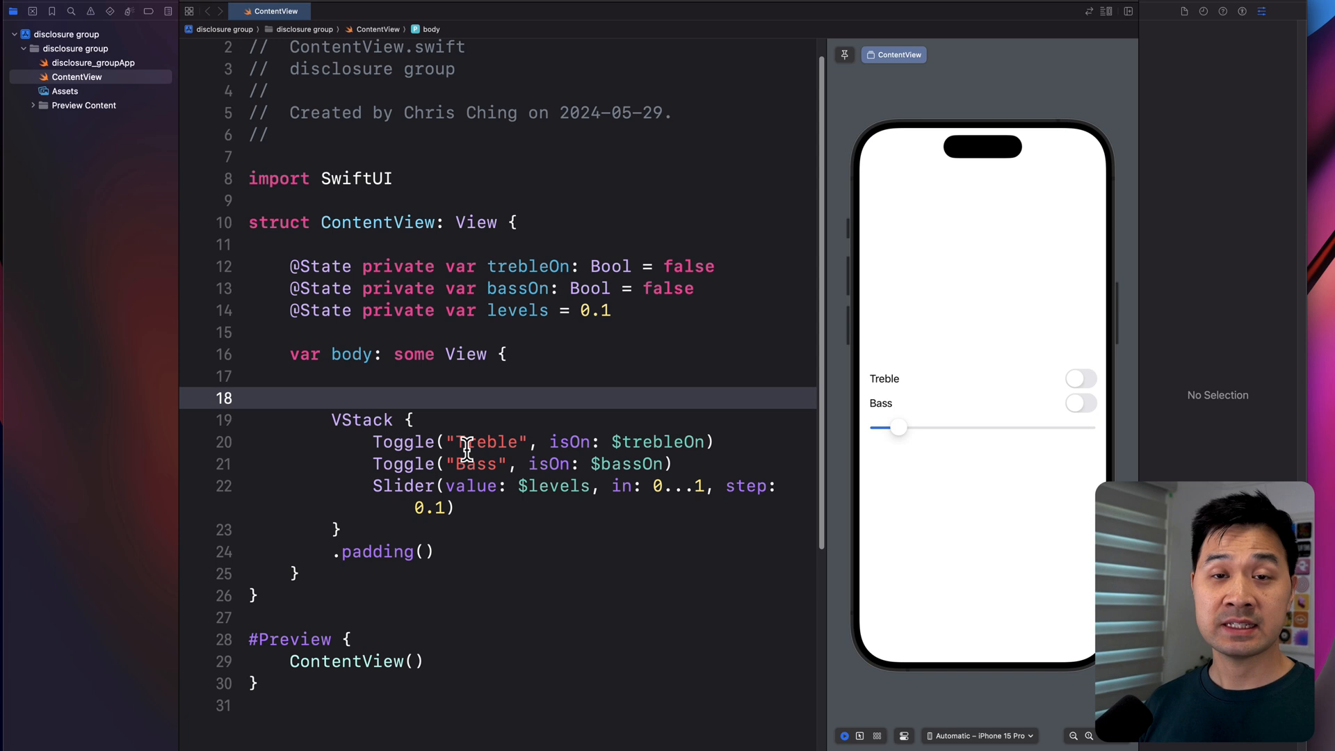
{"action": "mouse_move", "coordinate": [444, 418]}
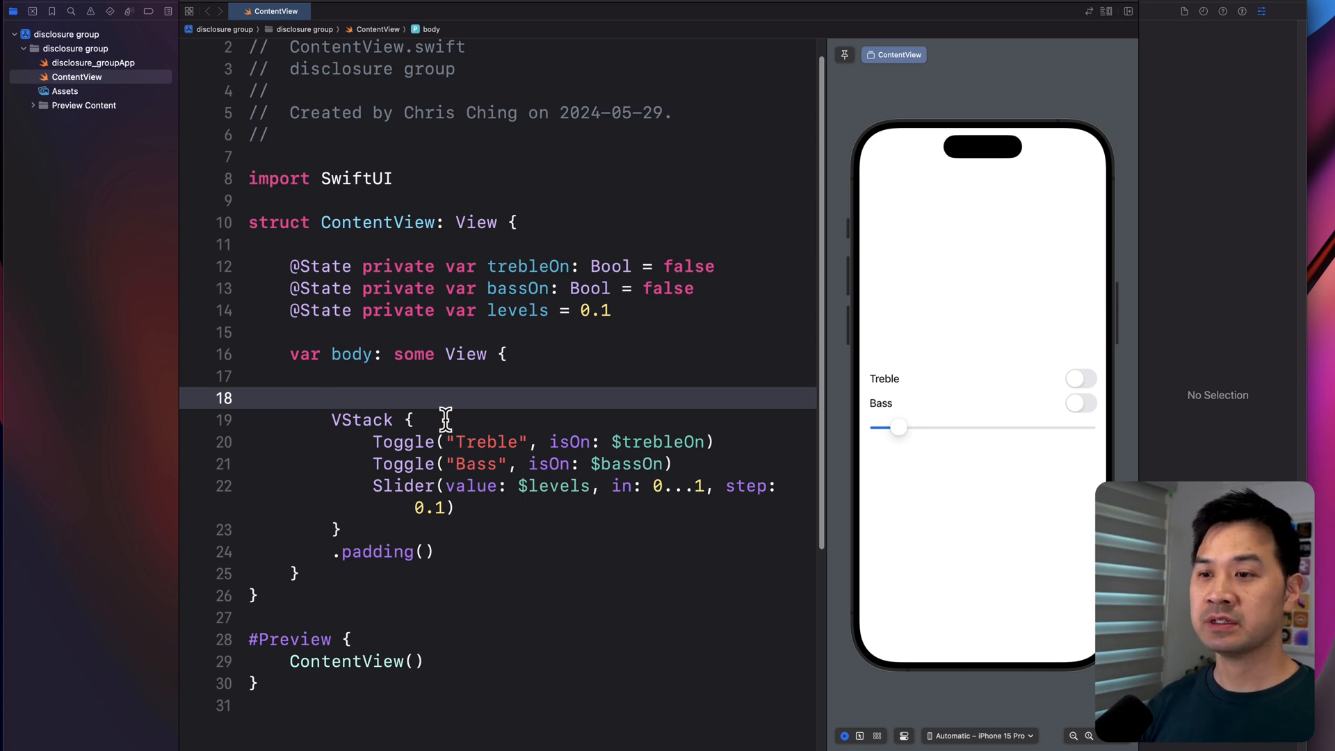
- Wrap the toggles-and-slider VStack in DisclosureGroup("Audio Settings") with .padding() on the VStack
{"action": "type", "text": "DisclosureGroup(\"\", content: () -> View"}
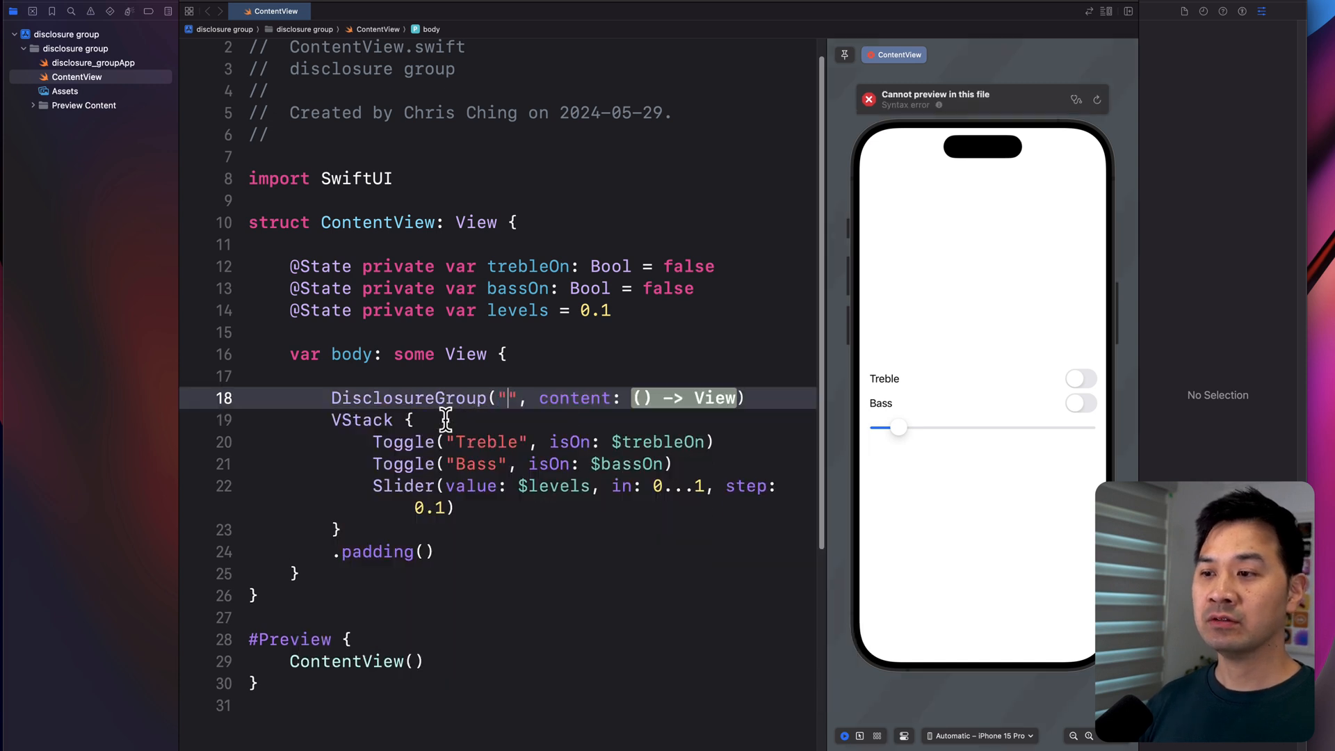
{"action": "type", "text": "Audio Settings"}
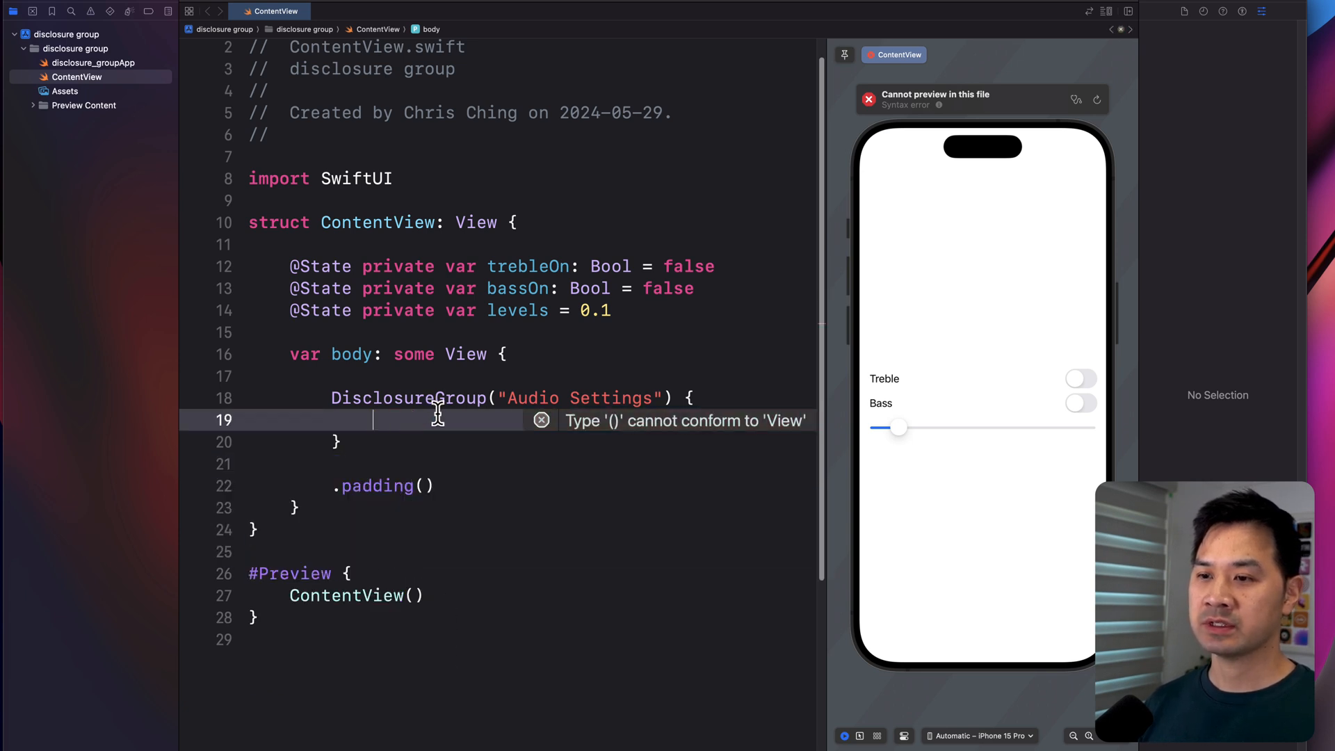
{"action": "type", "text": "VStack {"}
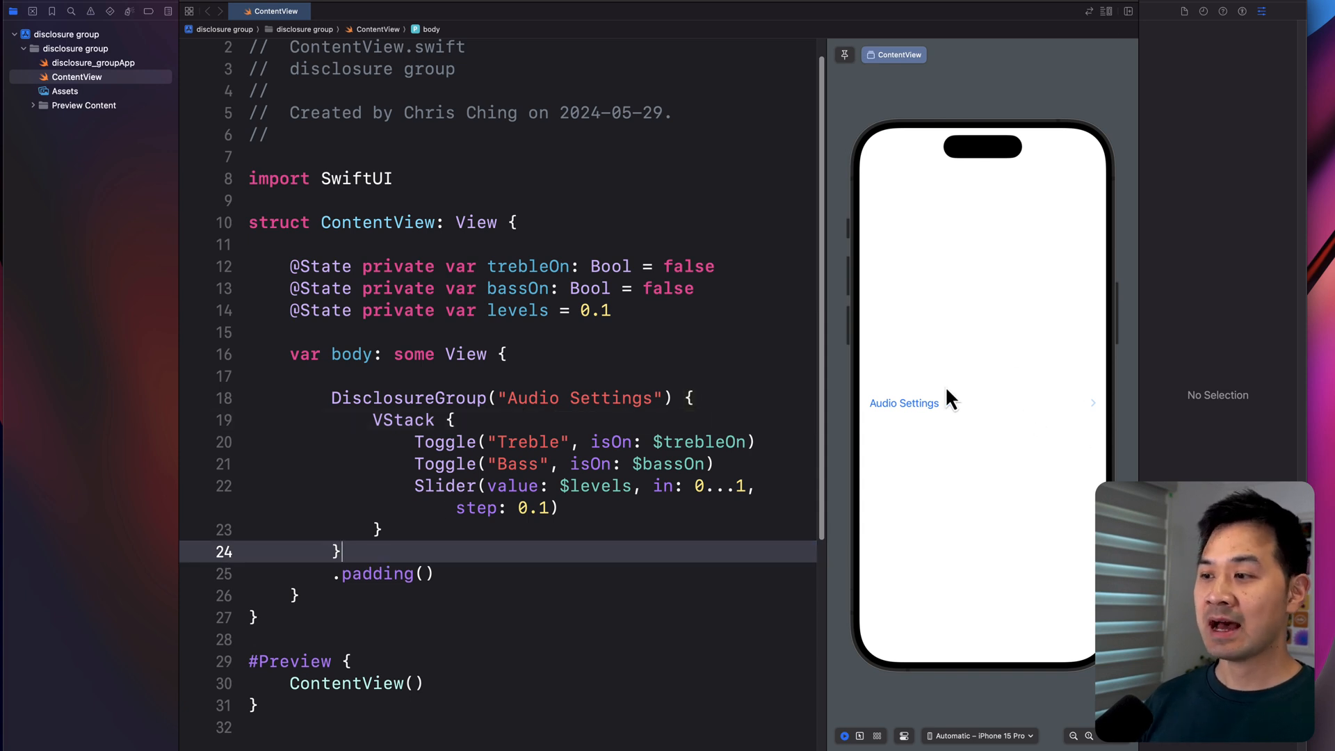
{"action": "mouse_move", "coordinate": [914, 420]}
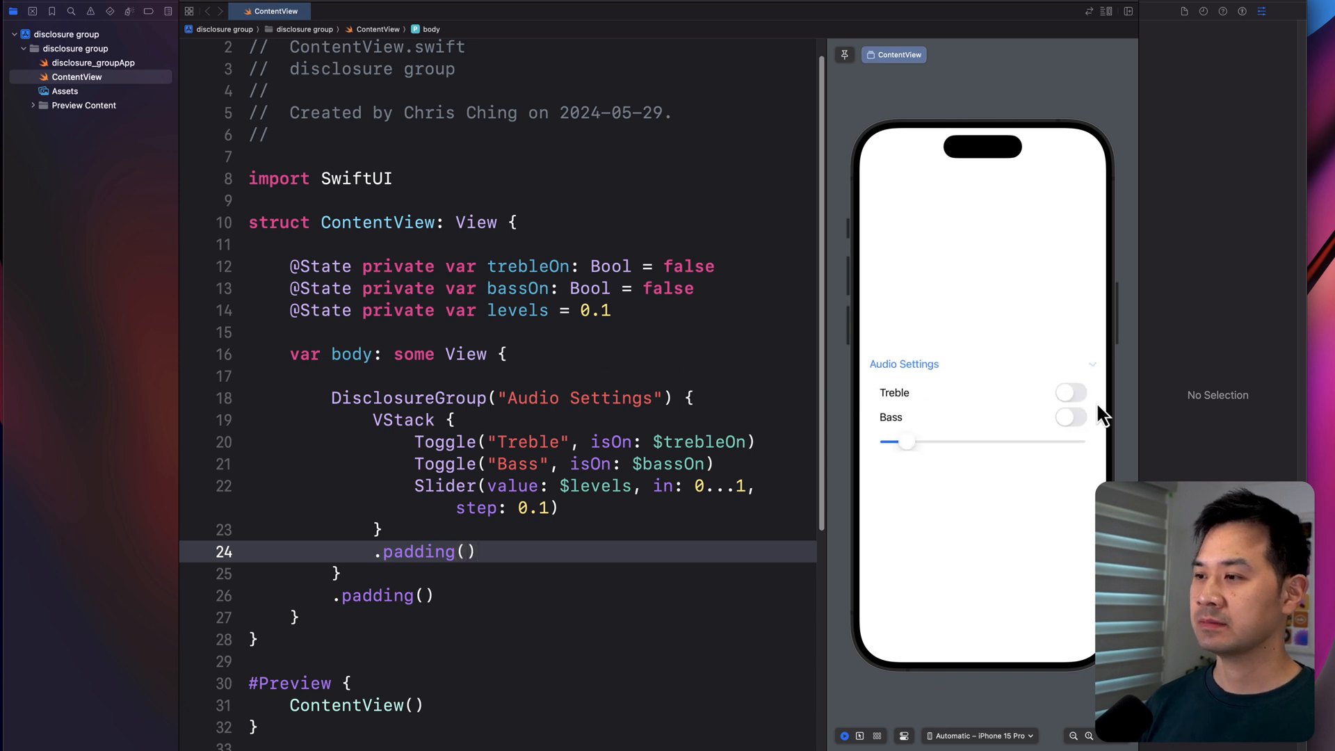
- Enclose the Audio Settings DisclosureGroup in a Form and delete the outer .padding() line
{"action": "left_click", "coordinate": [1092, 364]}
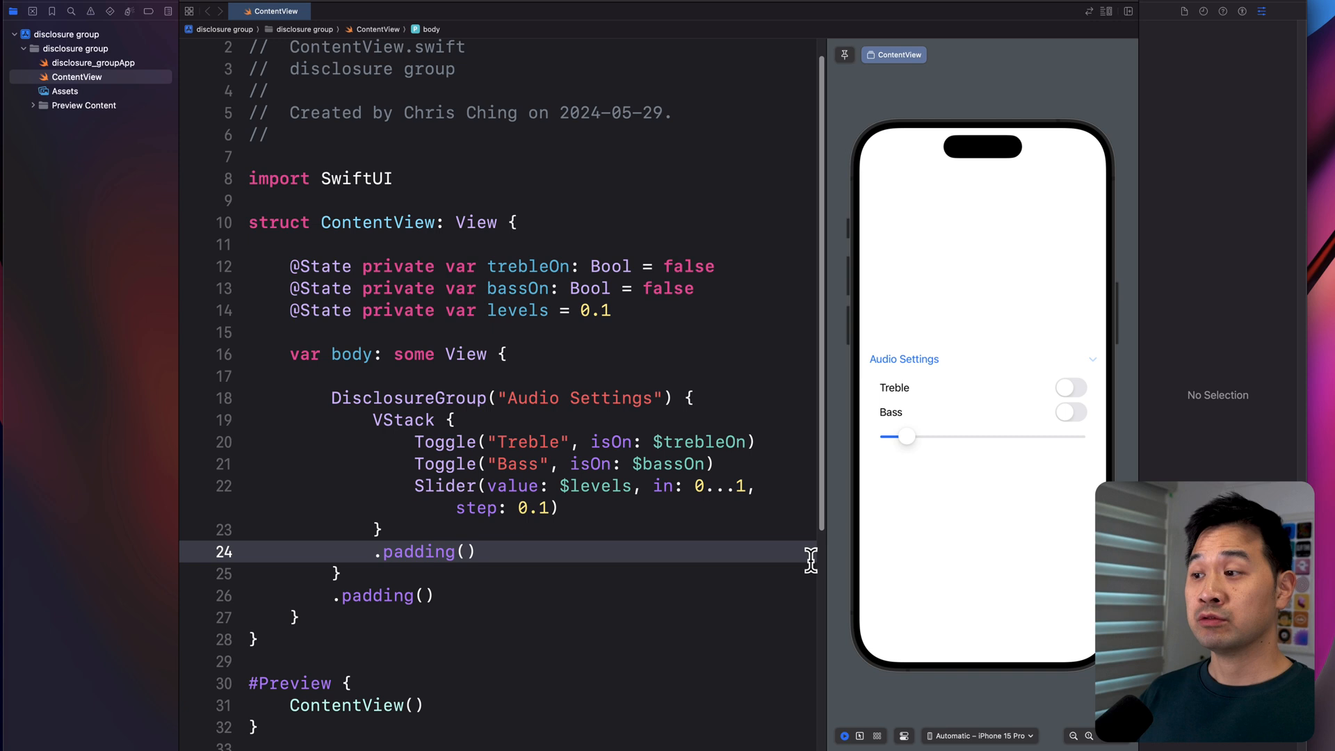
{"action": "mouse_move", "coordinate": [392, 354]}
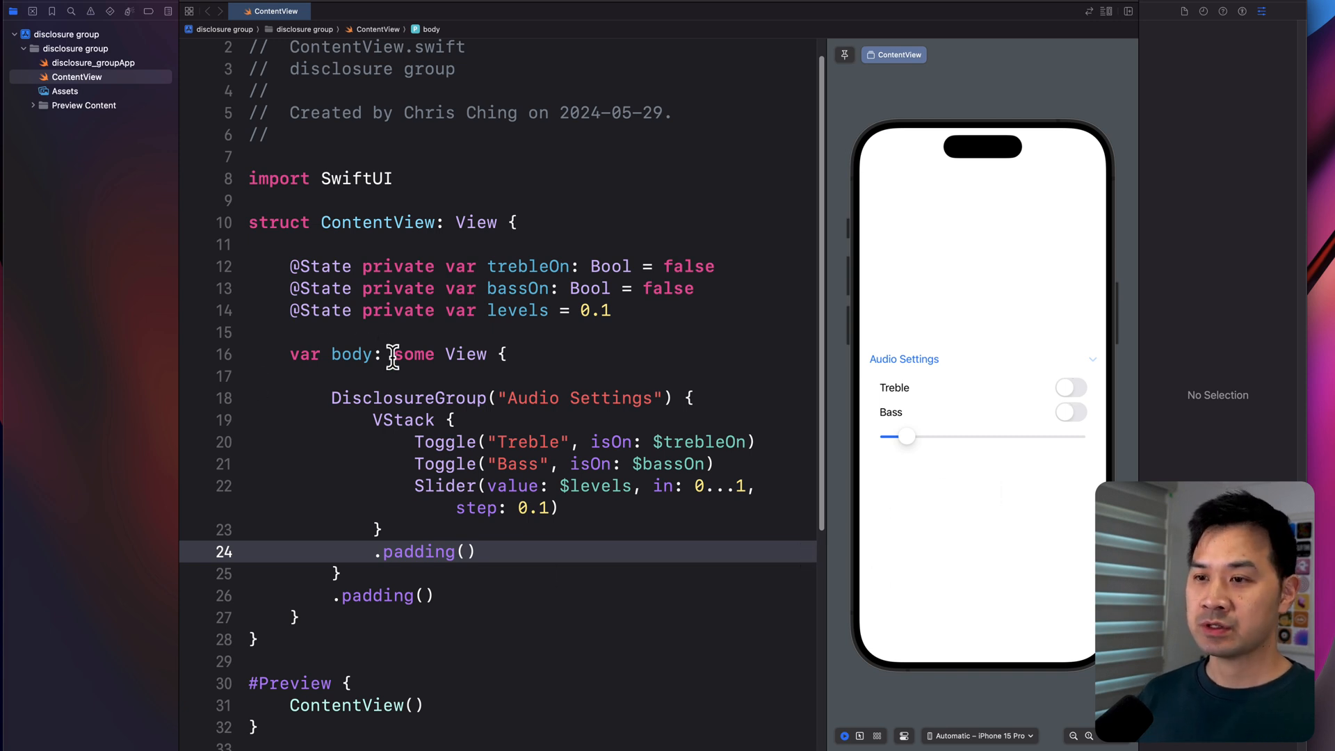
{"action": "type", "text": "Form {"}
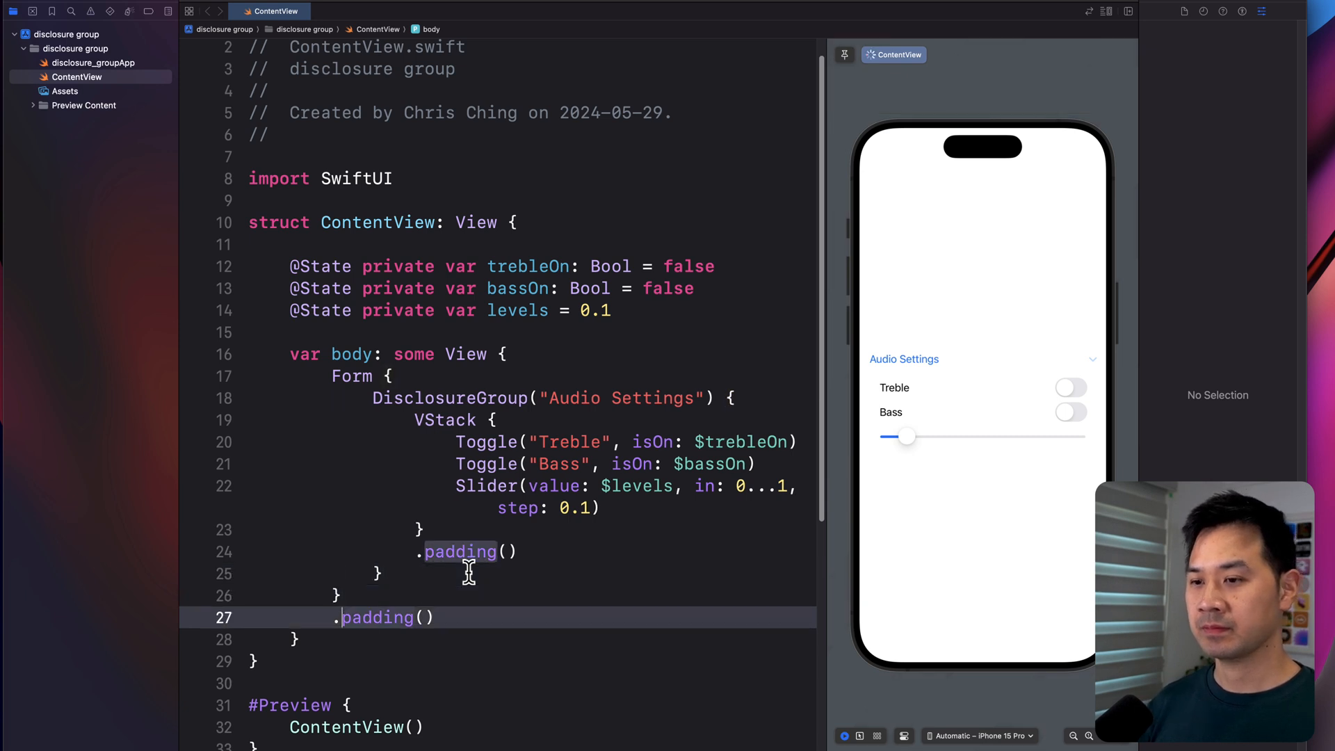
{"action": "key", "text": "Backspace"}
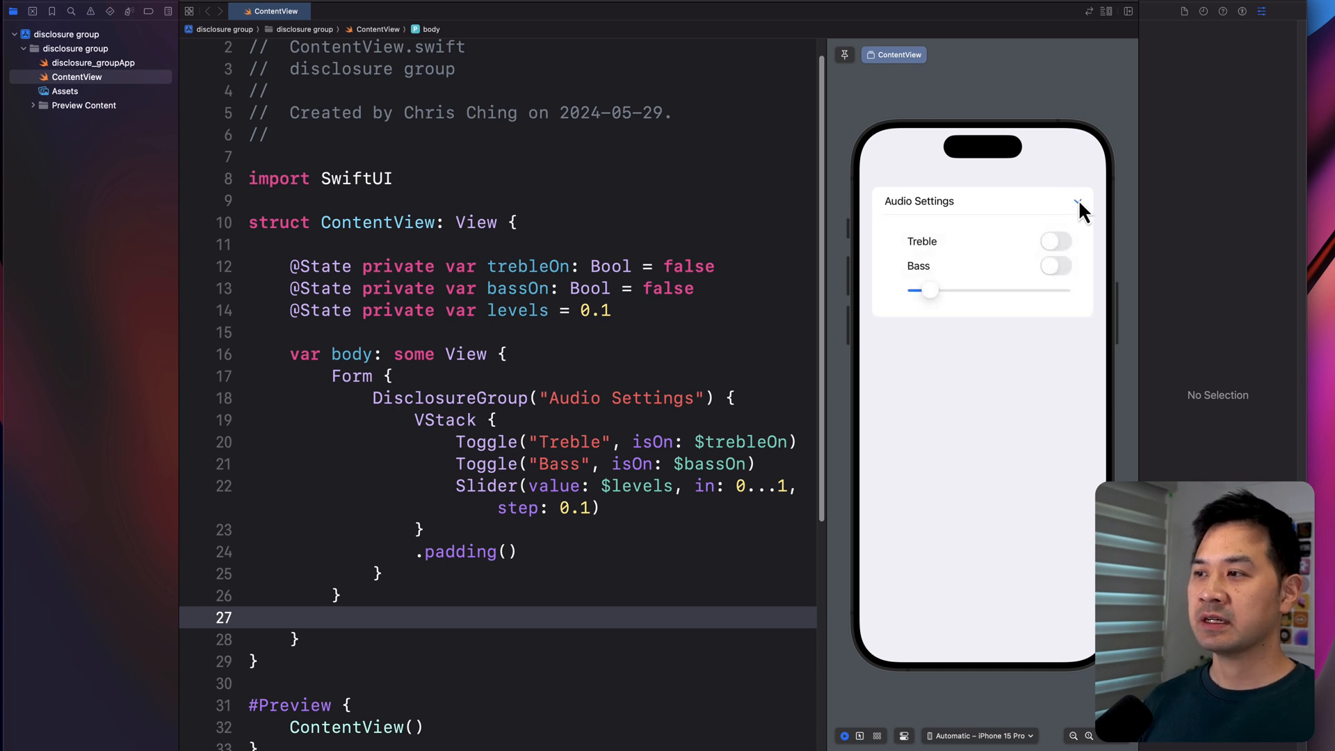
{"action": "left_click", "coordinate": [1078, 201]}
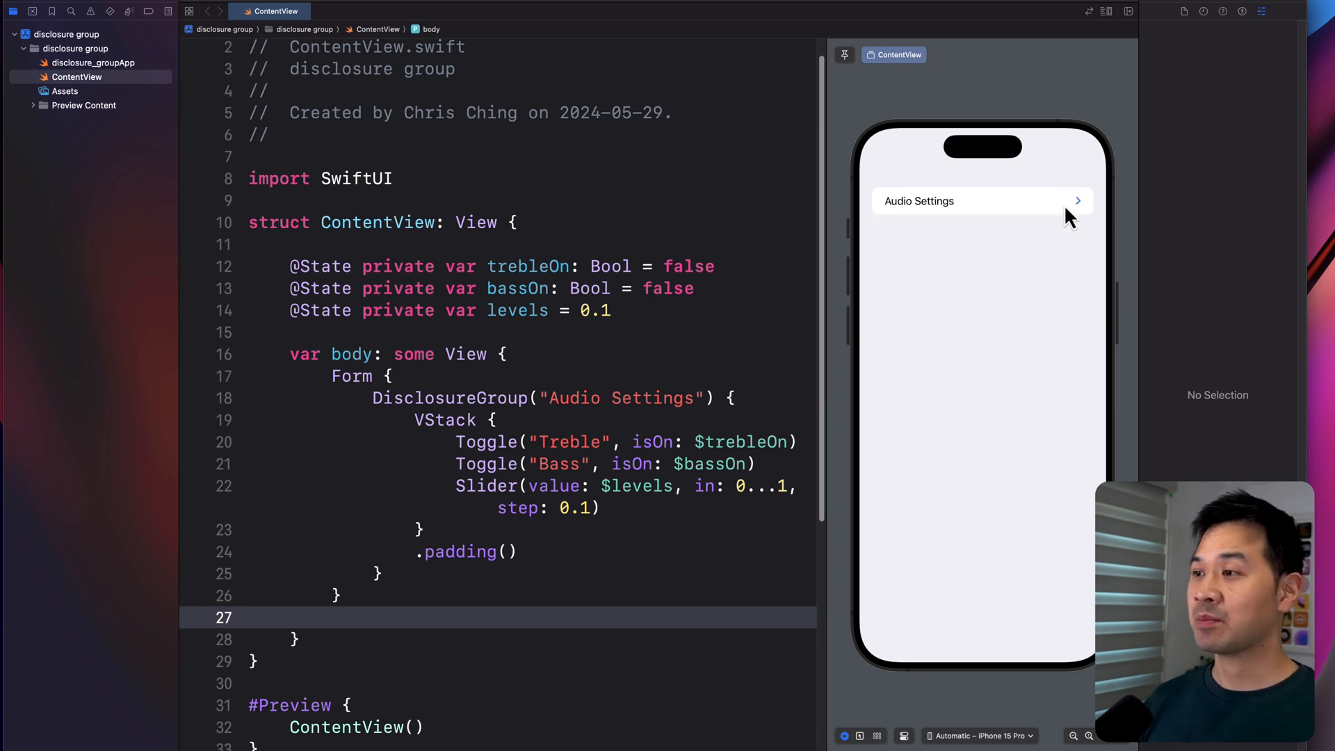
{"action": "left_click", "coordinate": [1077, 201]}
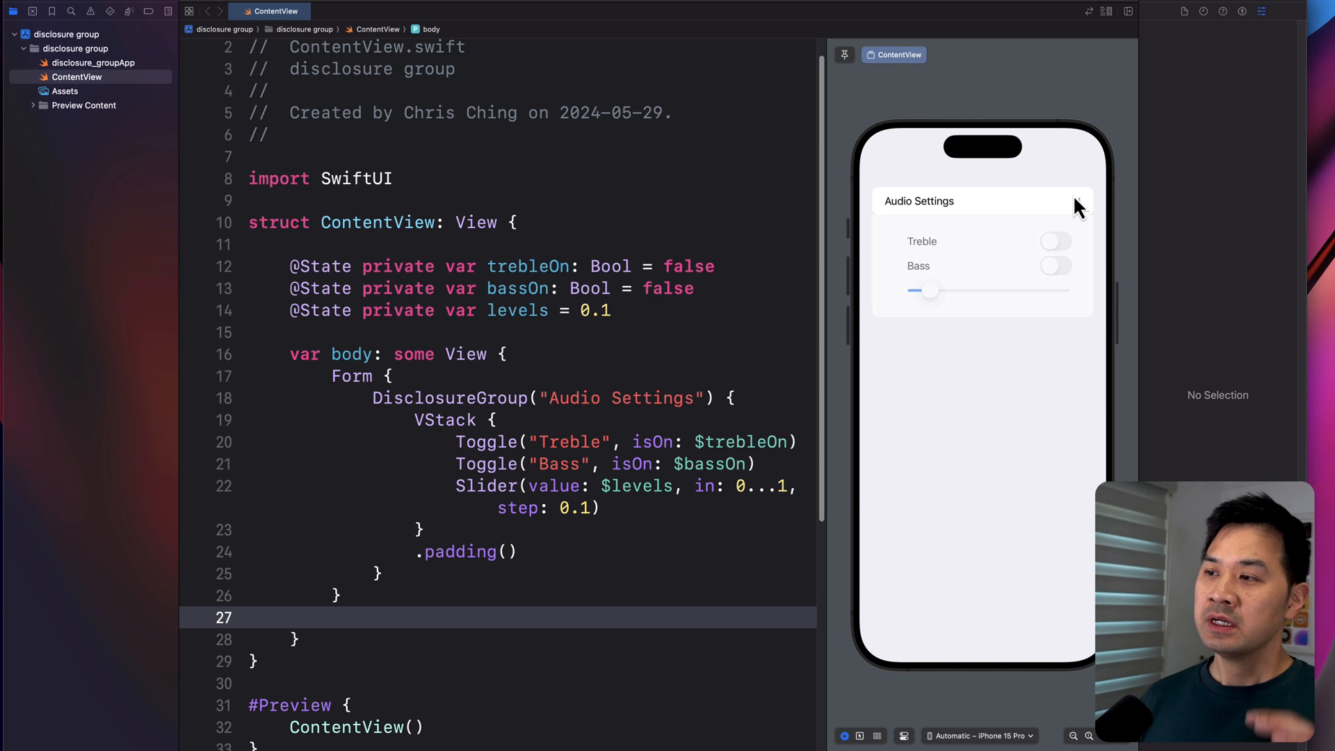
{"action": "left_click", "coordinate": [1078, 201]}
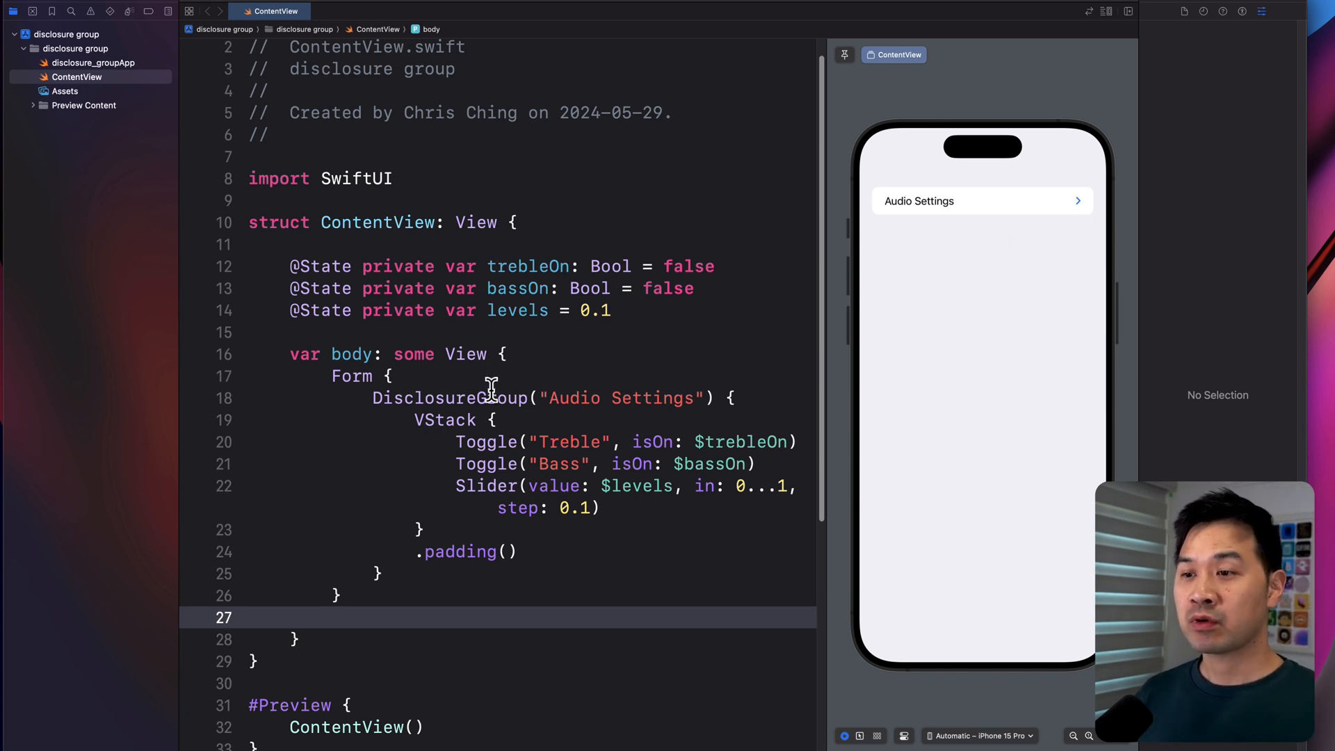
{"action": "mouse_move", "coordinate": [473, 401]}
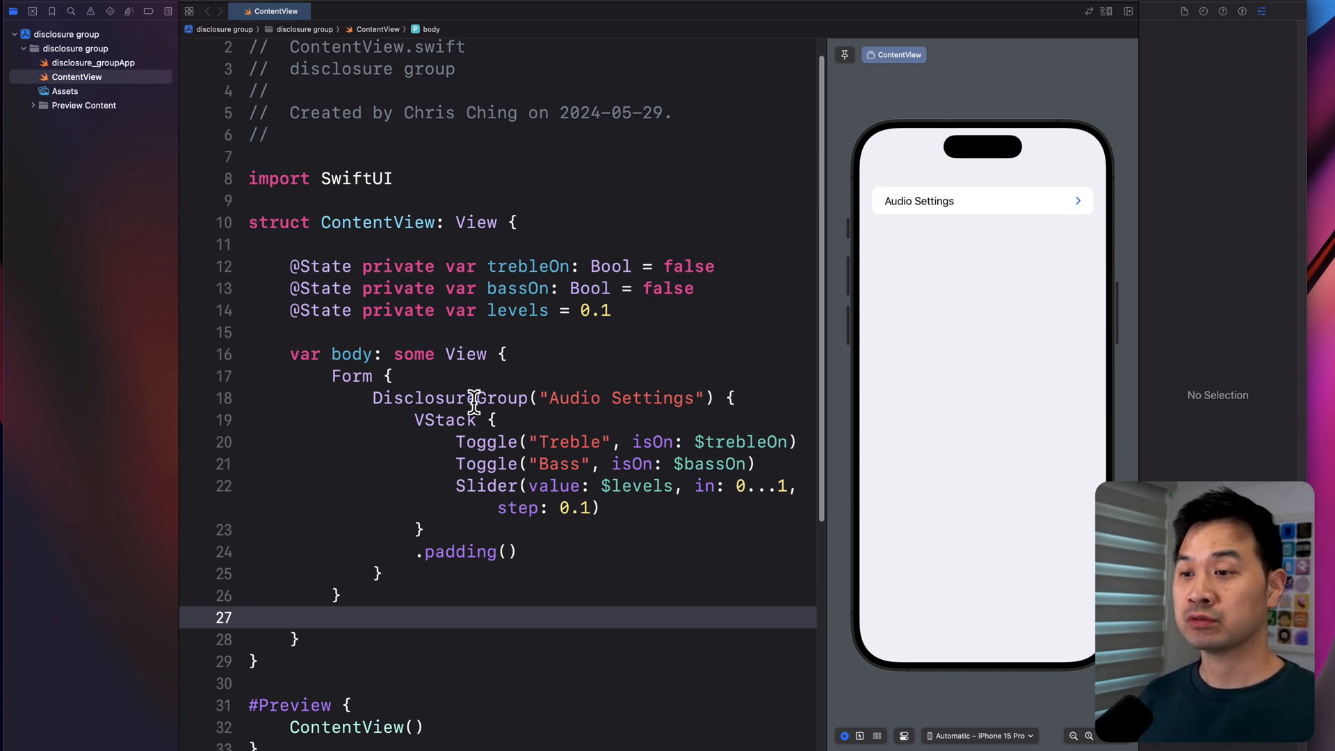
{"action": "left_click", "coordinate": [474, 397]}
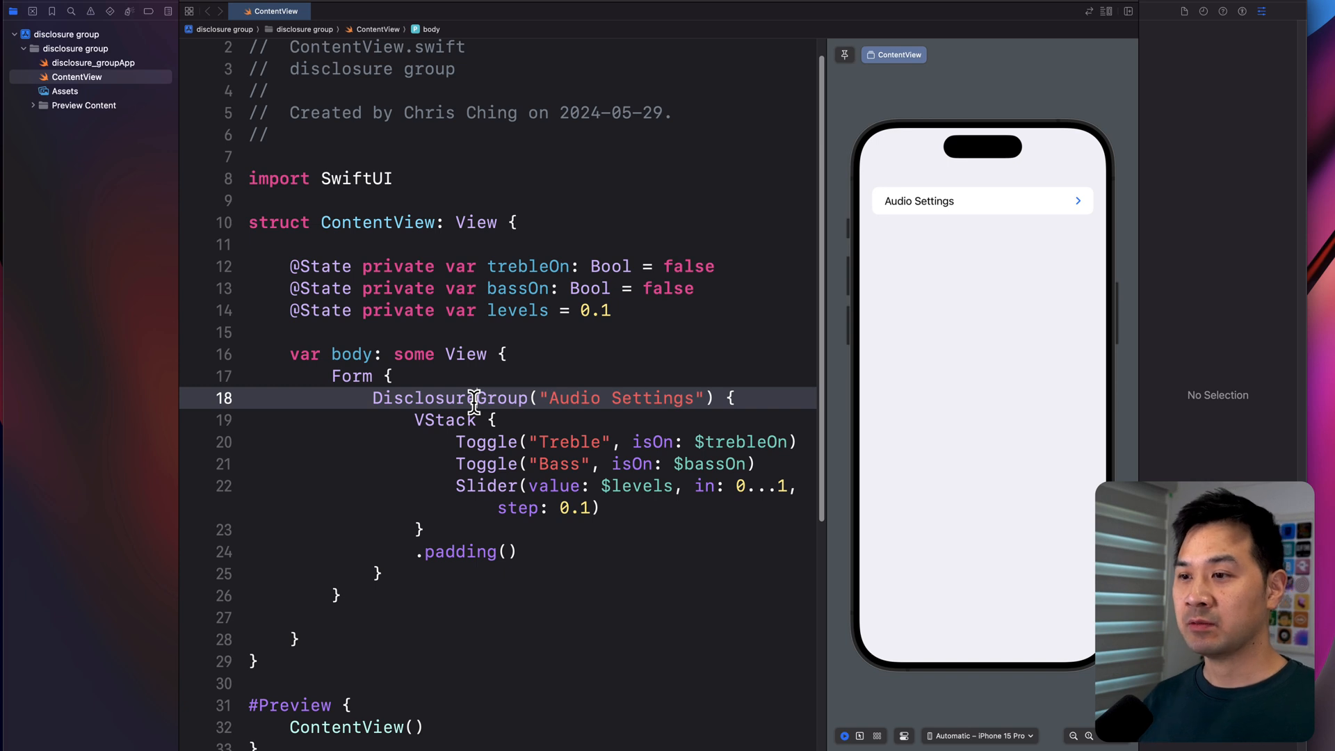
{"action": "mouse_move", "coordinate": [698, 398]}
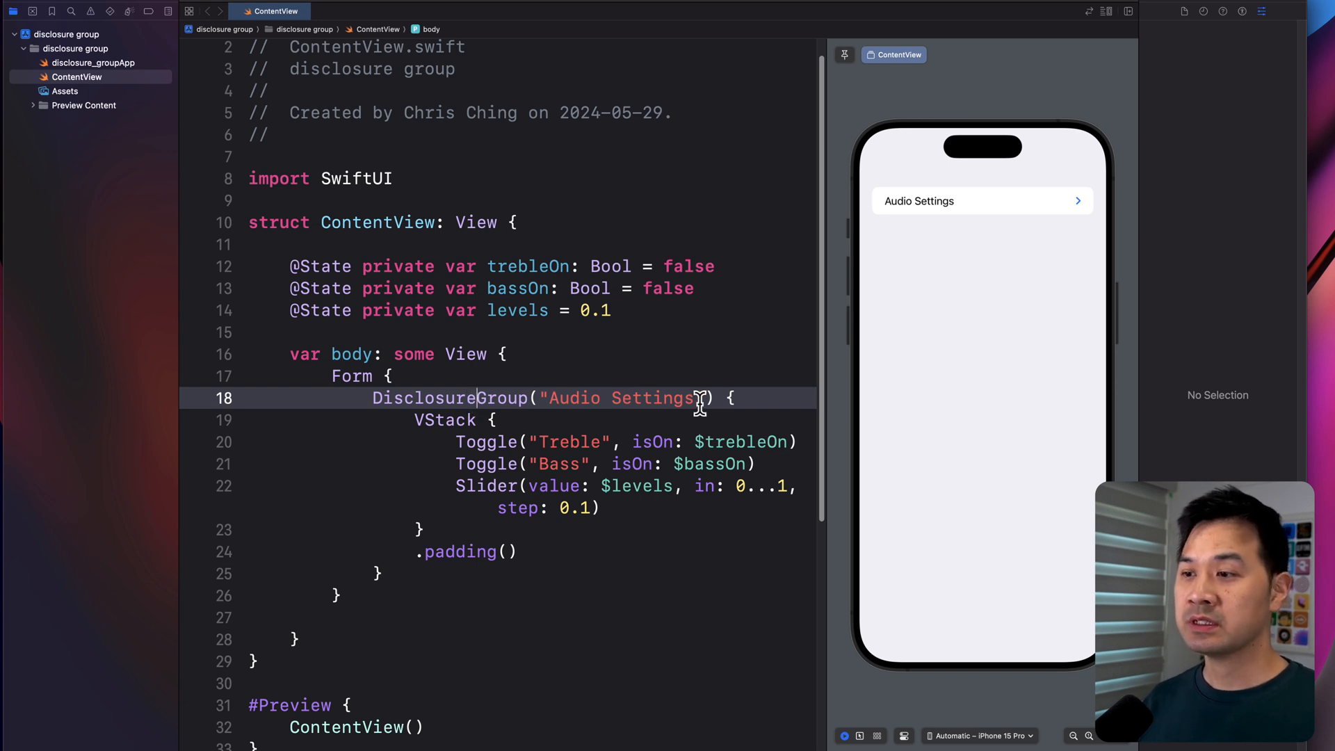
{"action": "type", "text": ", isExpanded: Binding<Bool>"}
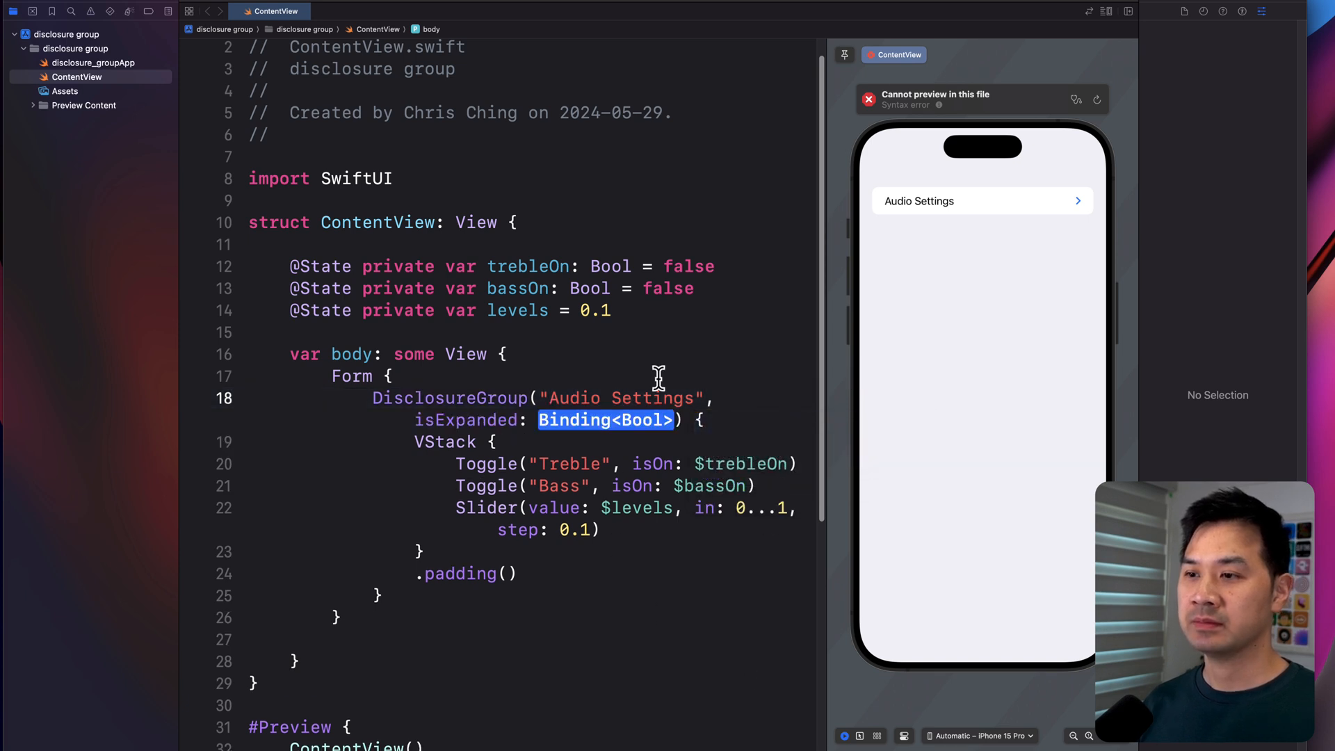
{"action": "key", "text": "Return"}
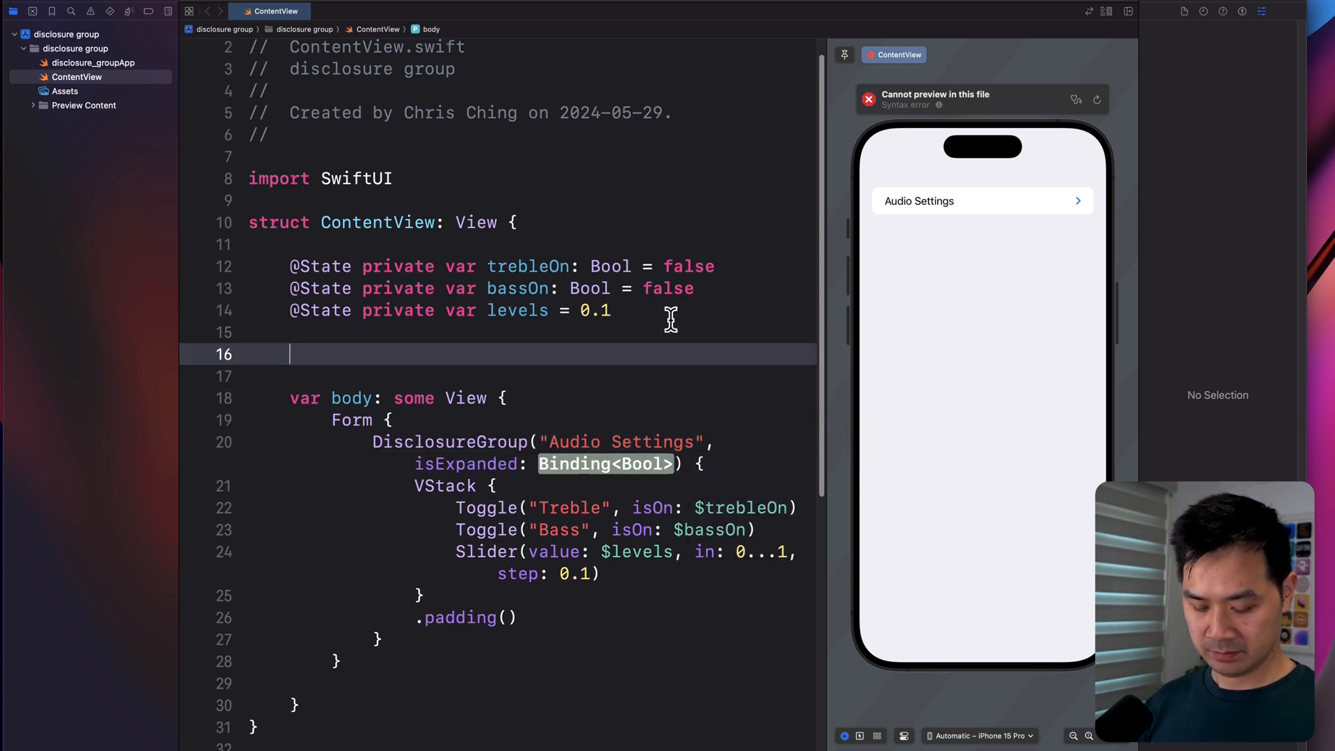
{"action": "type", "text": "@State"}
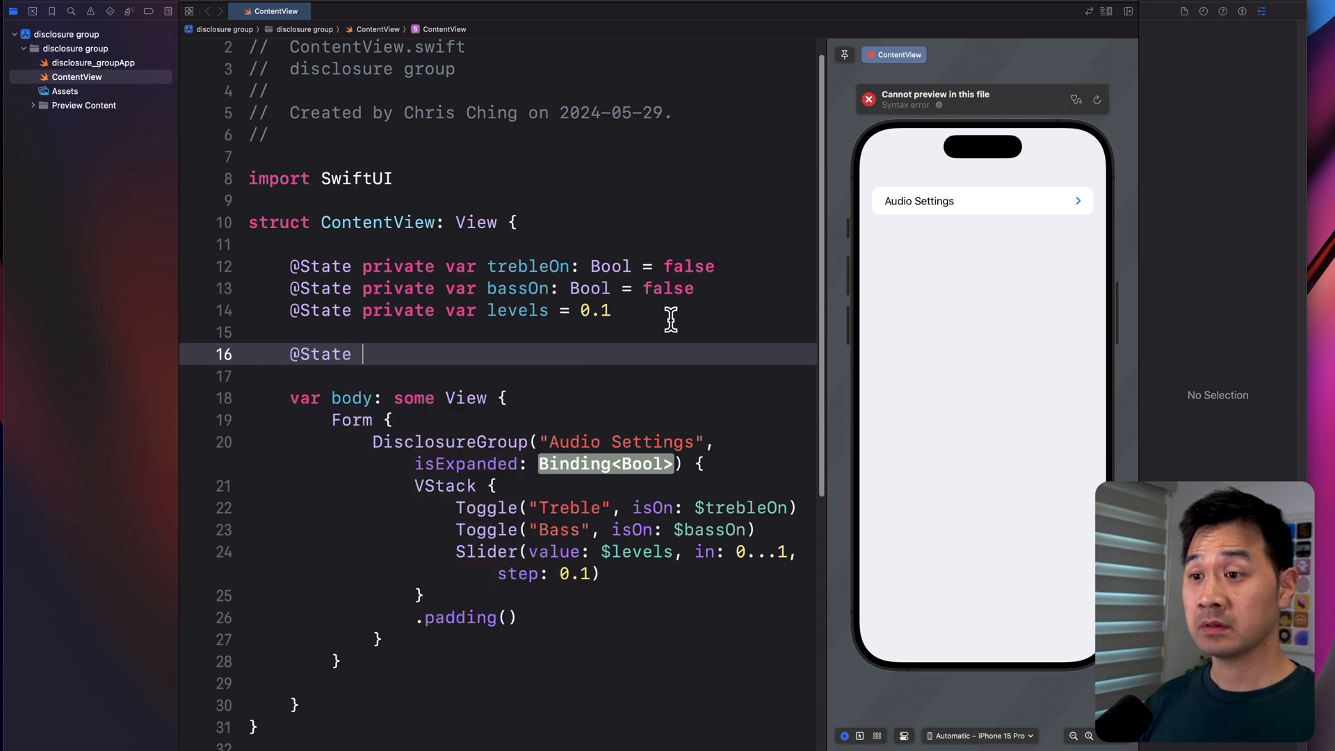
{"action": "type", "text": "private var isE"}
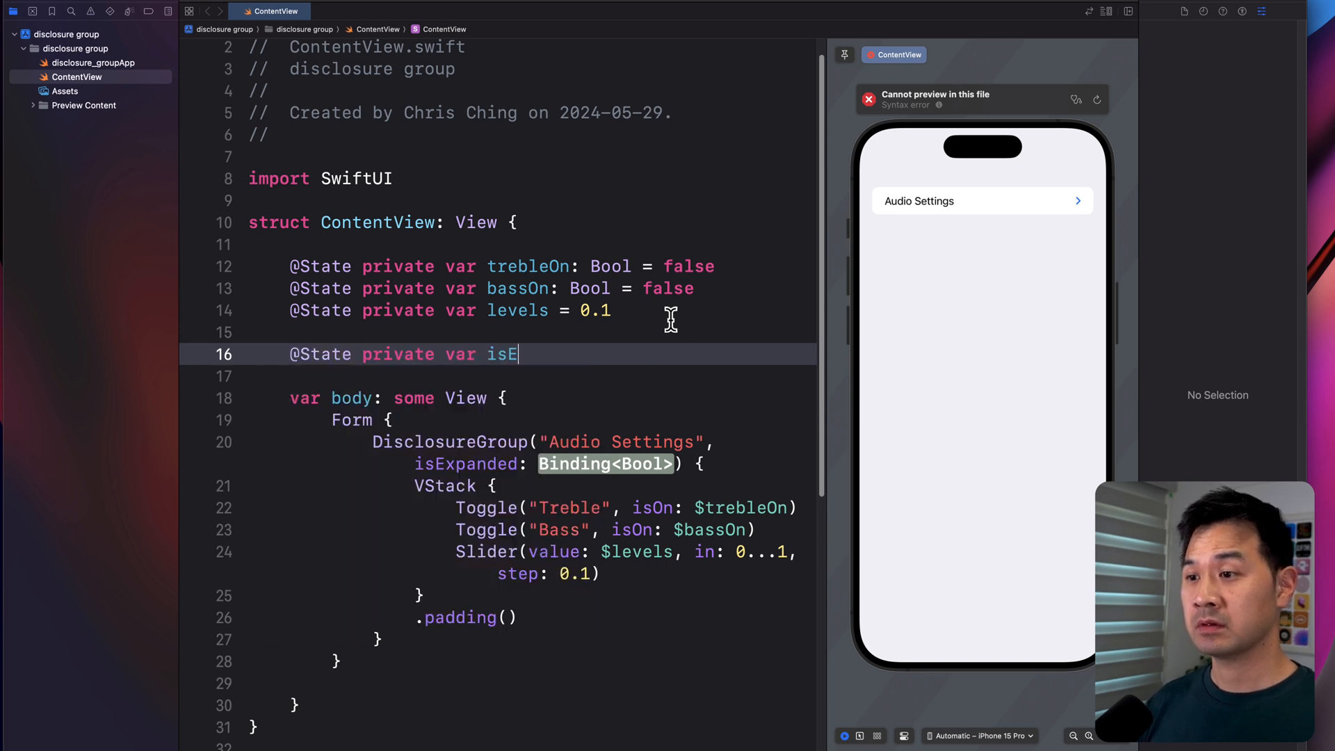
{"action": "type", "text": "xpanded = f"}
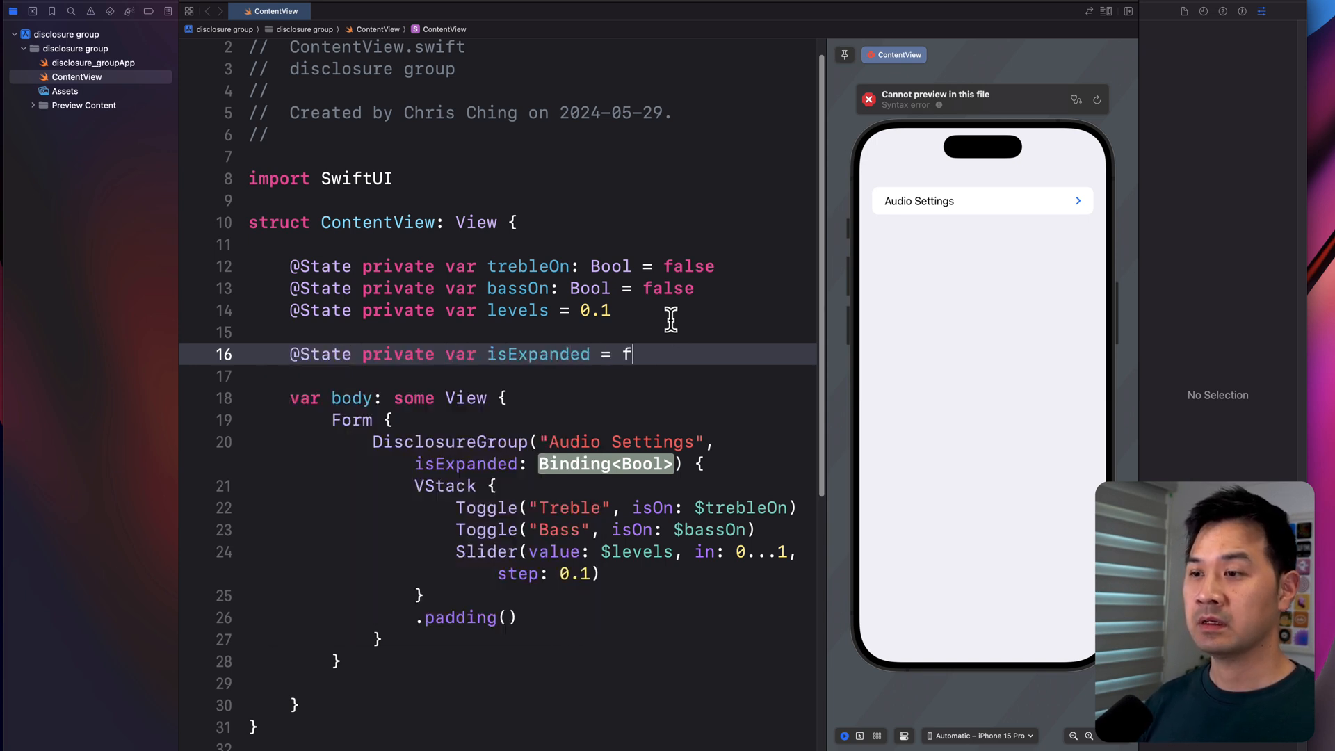
{"action": "type", "text": "alse"}
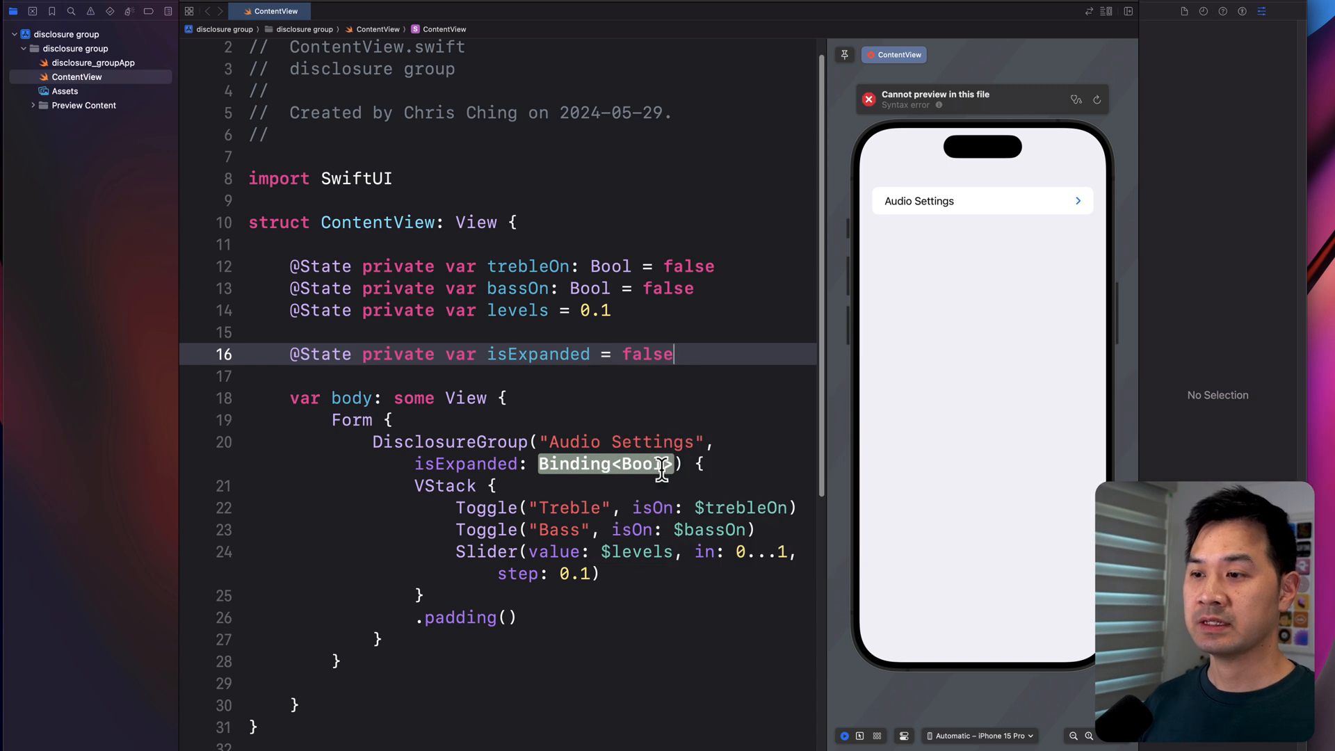
- Pass $isExpanded to the DisclosureGroup, selecting the isExpanded property name
{"action": "type", "text": "$isExpanded"}
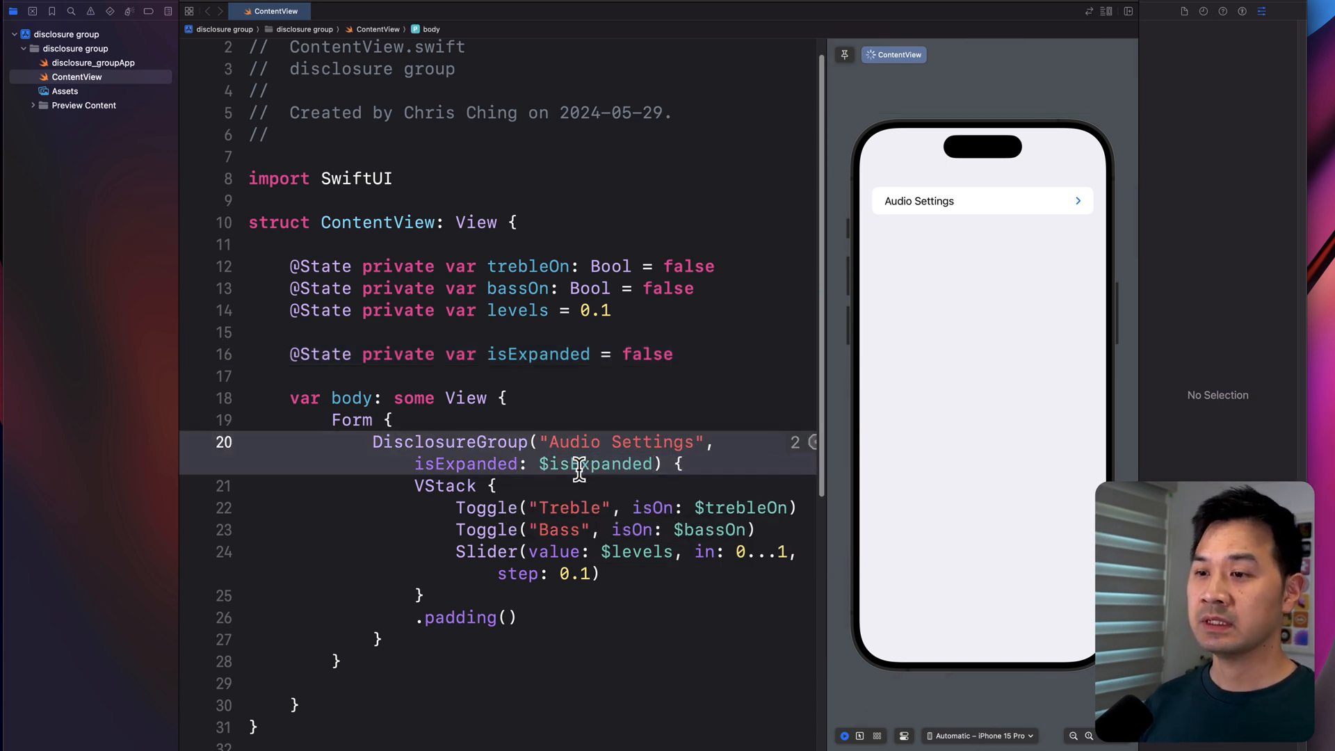
{"action": "left_click", "coordinate": [559, 353]}
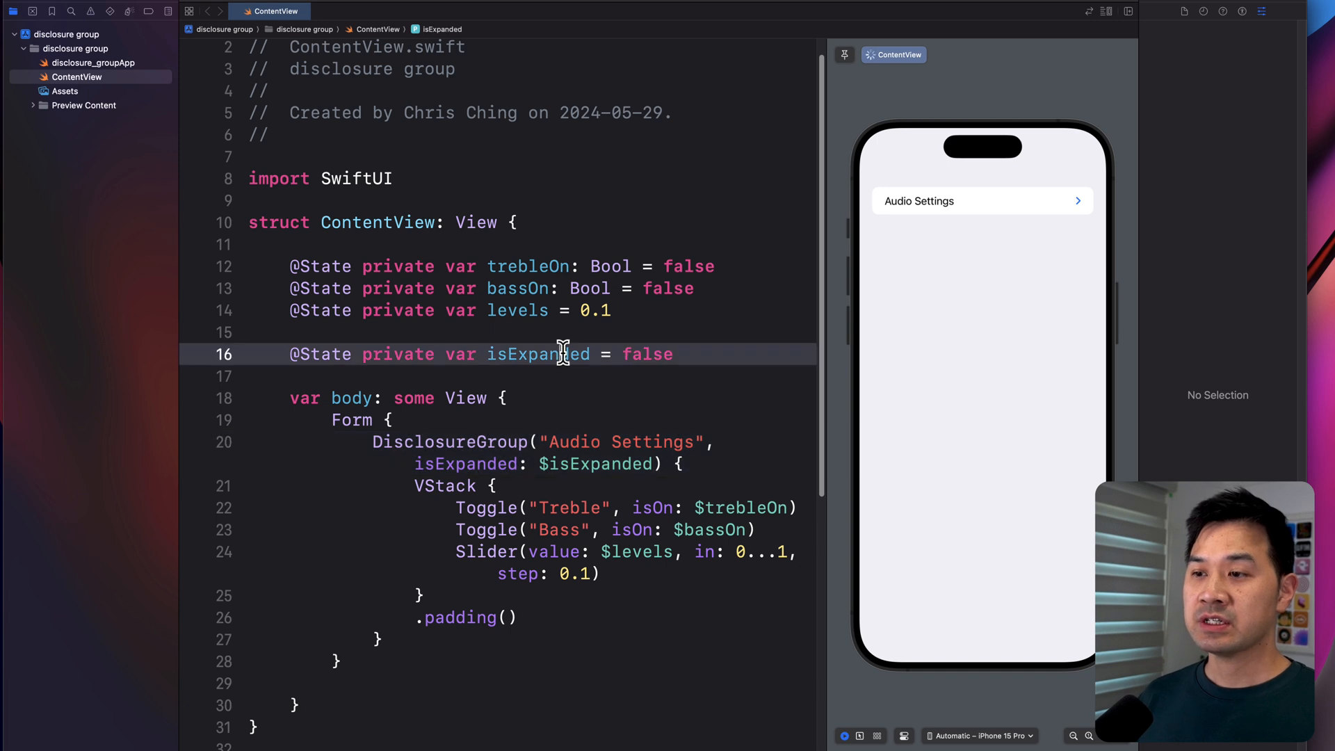
{"action": "double_click", "coordinate": [538, 354]}
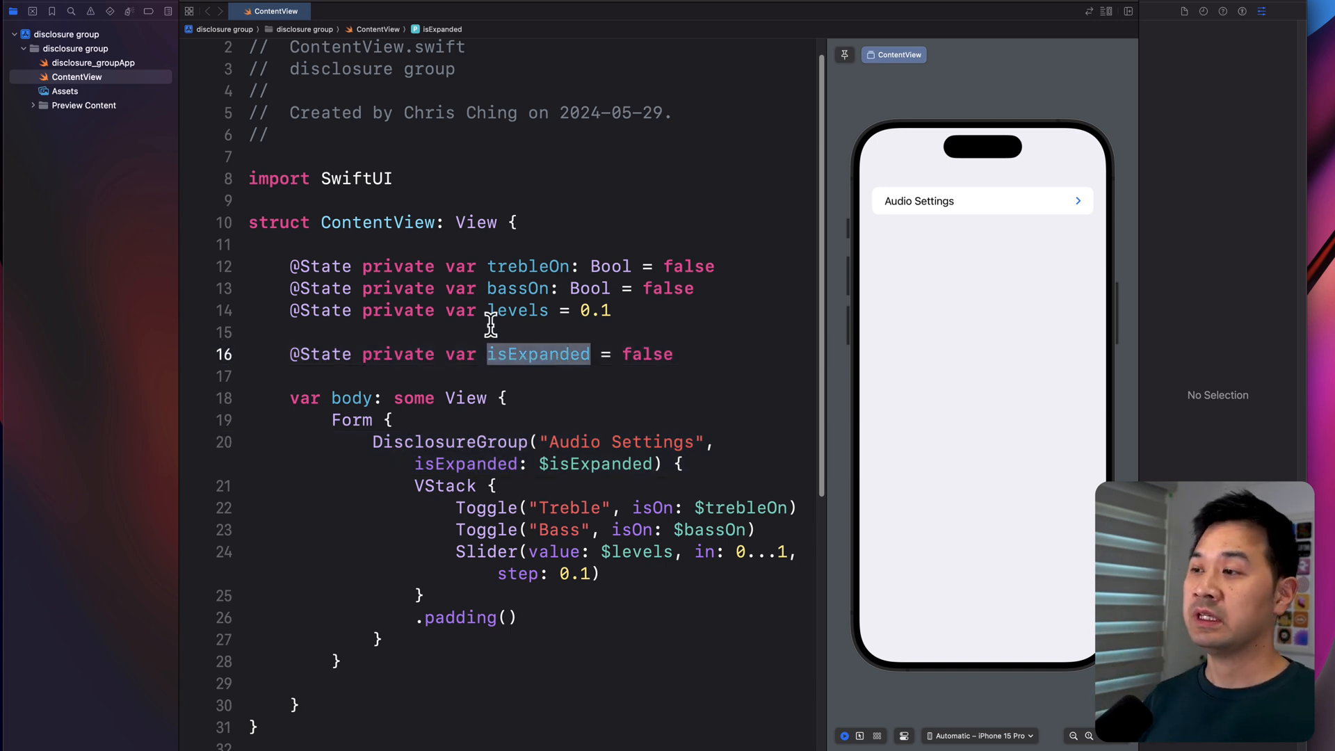
{"action": "left_click", "coordinate": [1077, 201]}
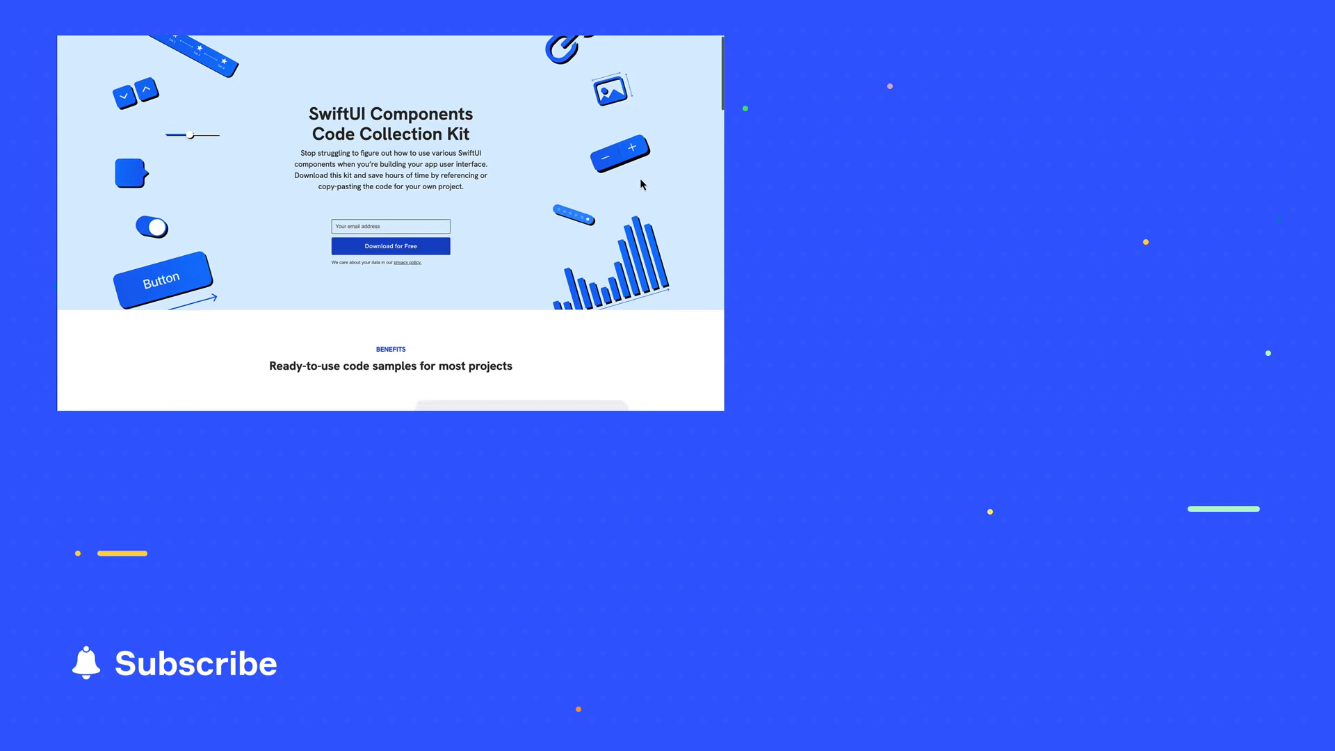
{"action": "scroll", "scroll_direction": "down", "scroll_amount": 3}
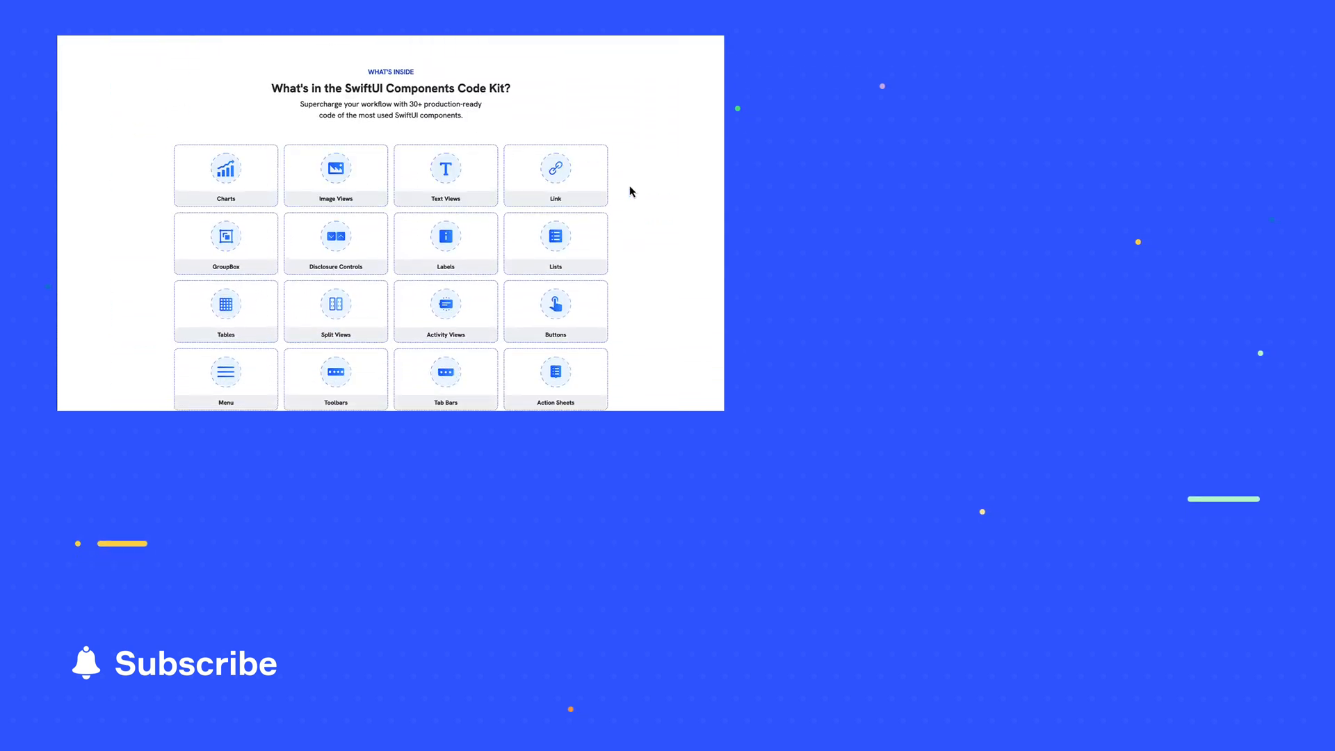
{"action": "scroll", "scroll_direction": "down", "scroll_amount": 3}
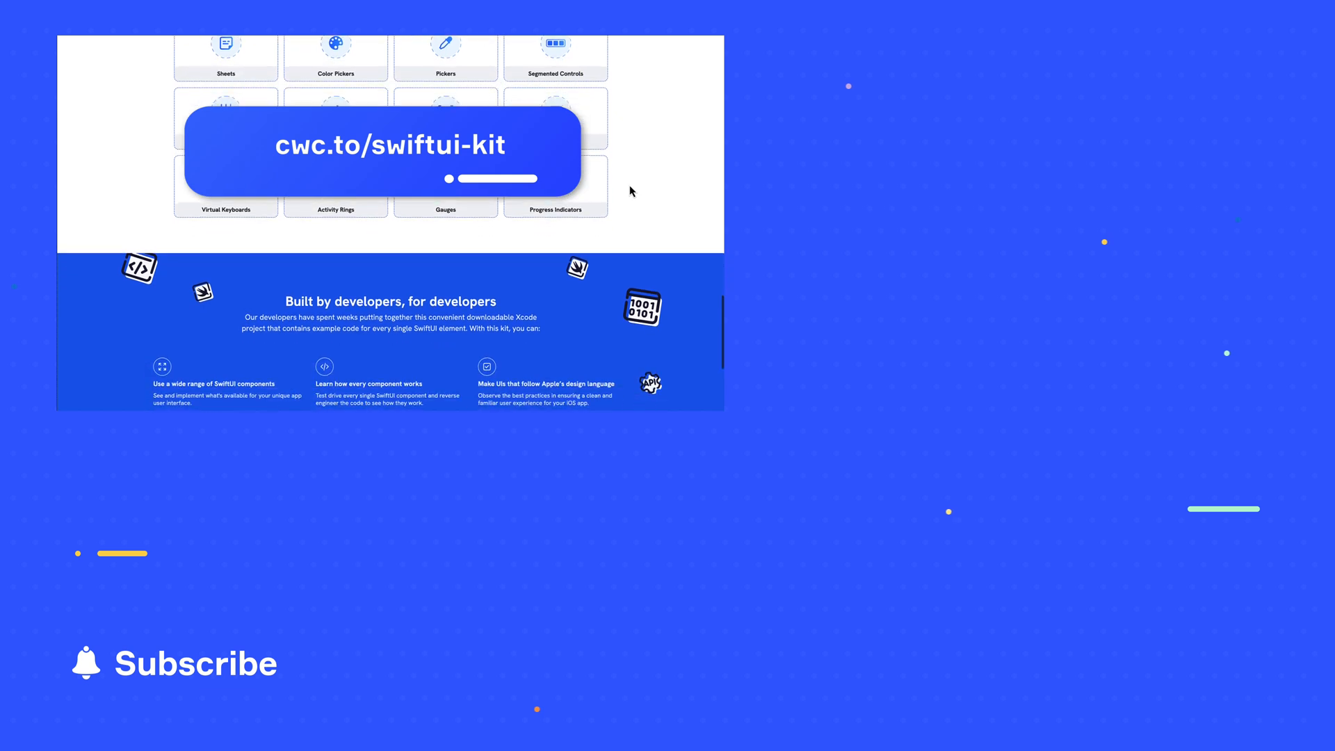
{"action": "scroll", "scroll_direction": "down", "scroll_amount": 3}
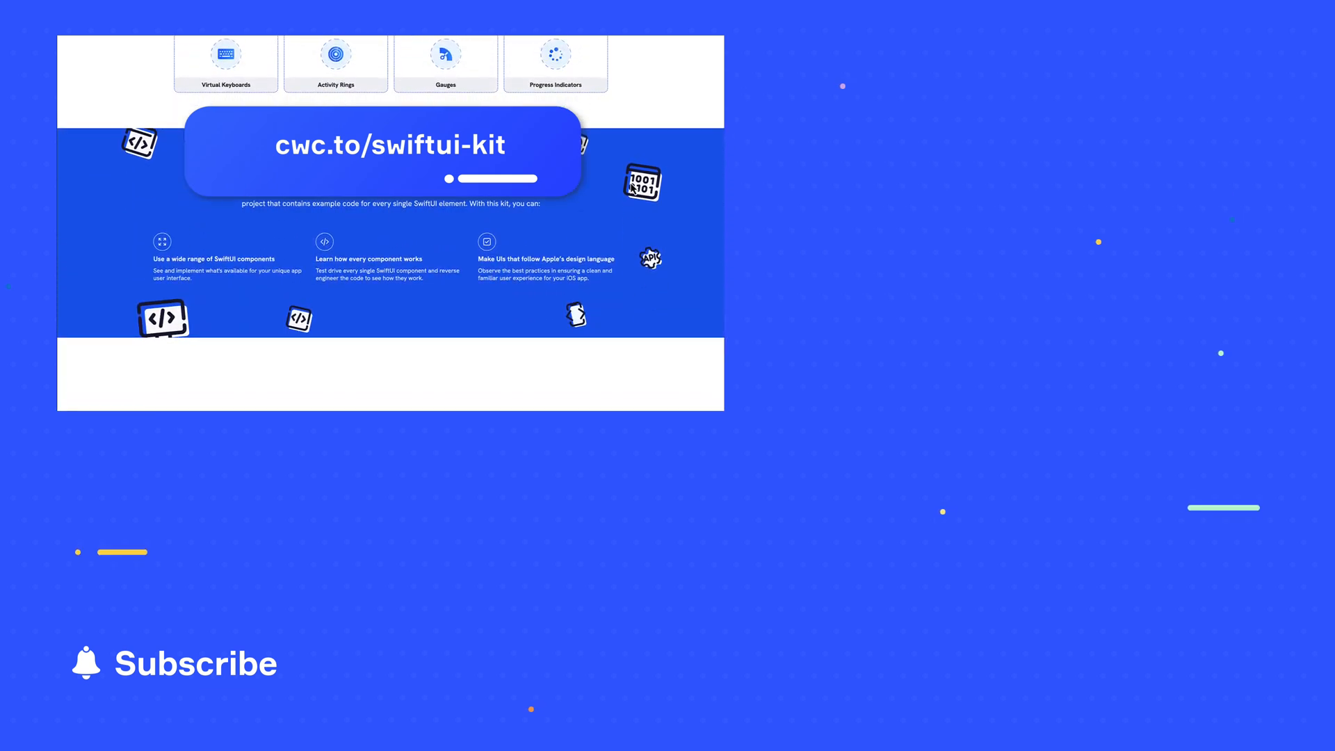
{"action": "scroll", "scroll_direction": "up", "scroll_amount": 3}
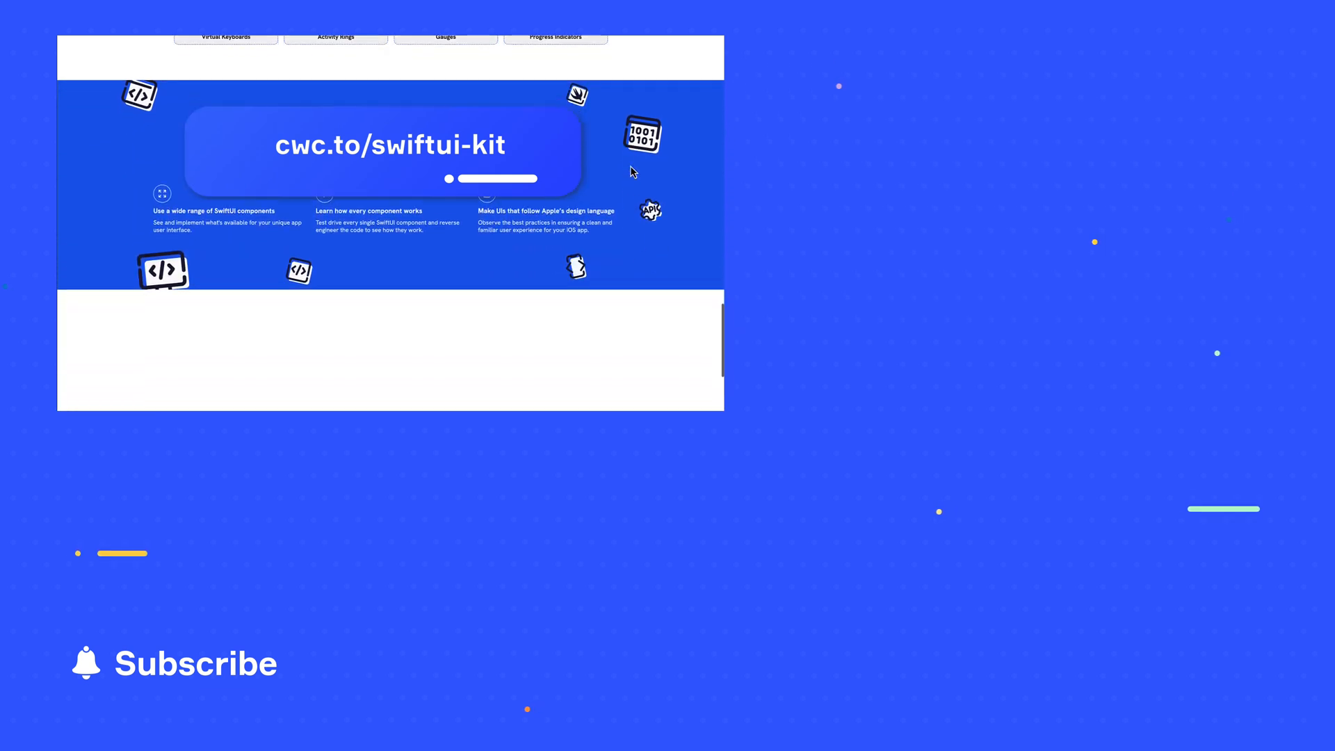